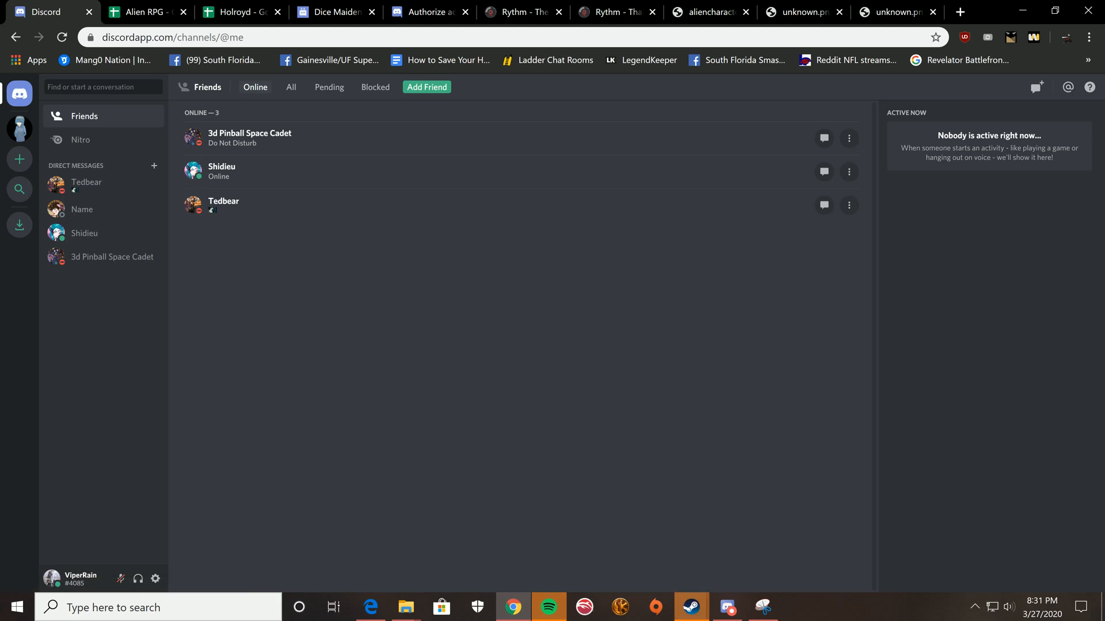
- Create a brand-new Discord server named Example
left_click(20, 174)
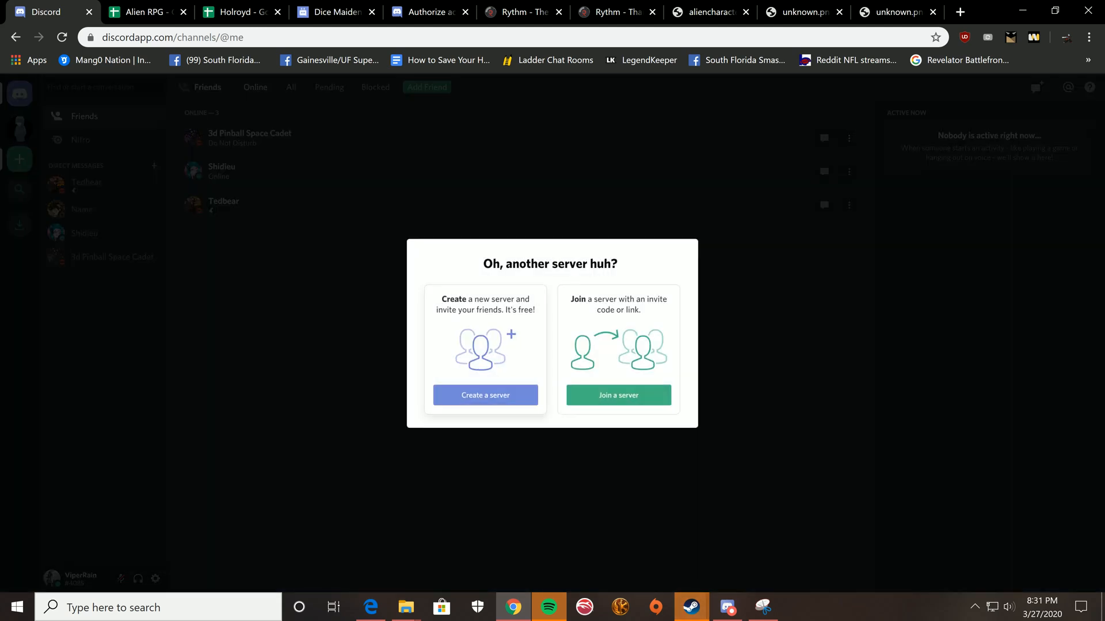
left_click(484, 396)
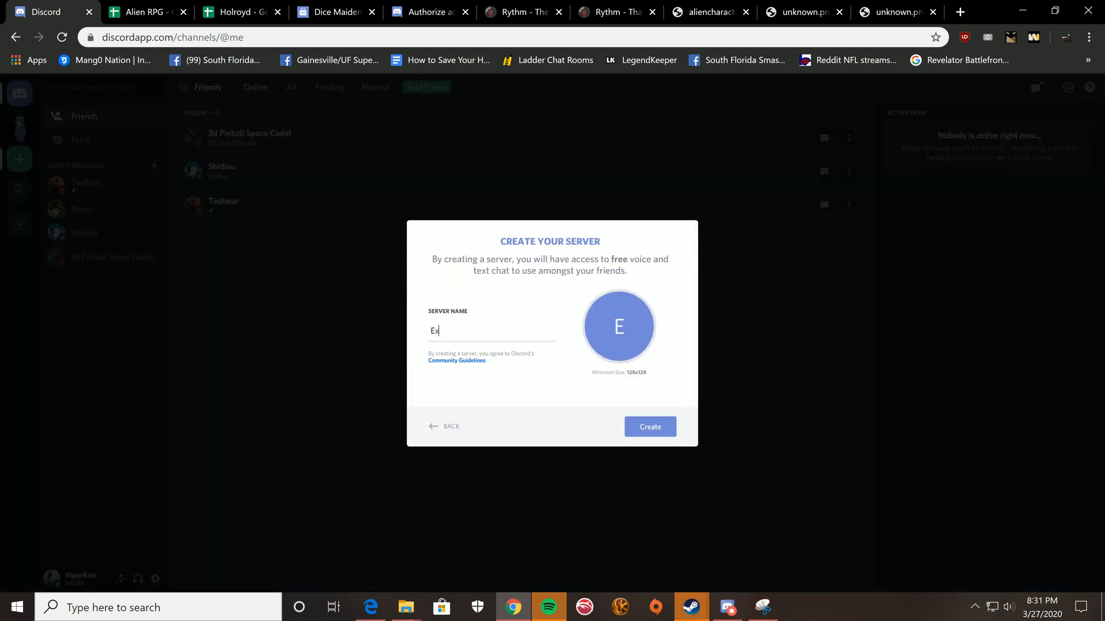
left_click(650, 426)
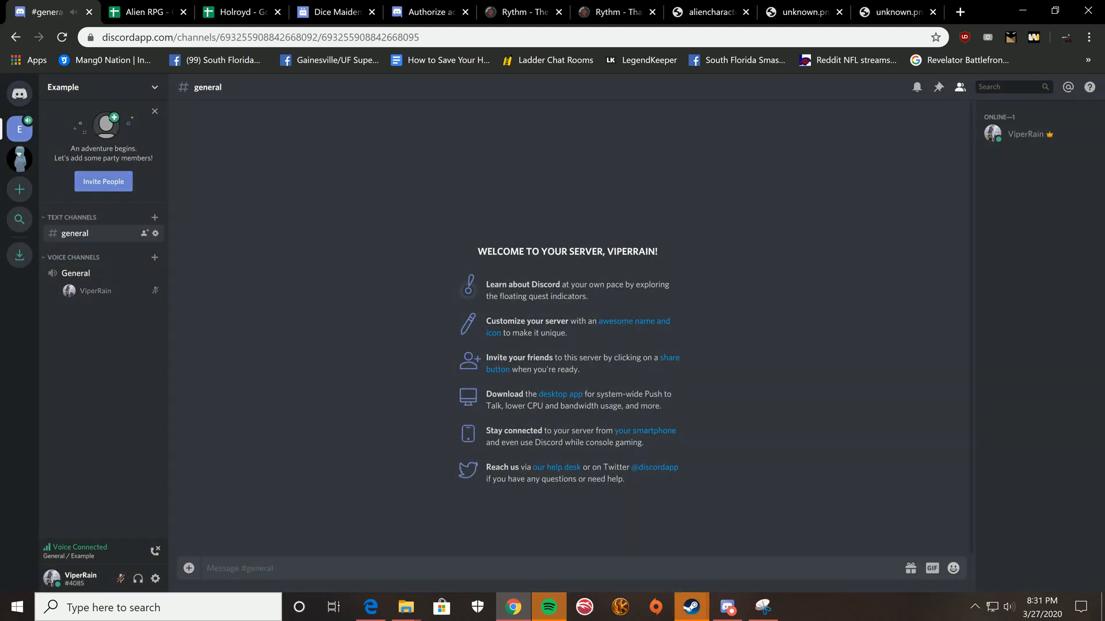
- Invite a friend to Example and post "hi :)" in the general channel
left_click(104, 182)
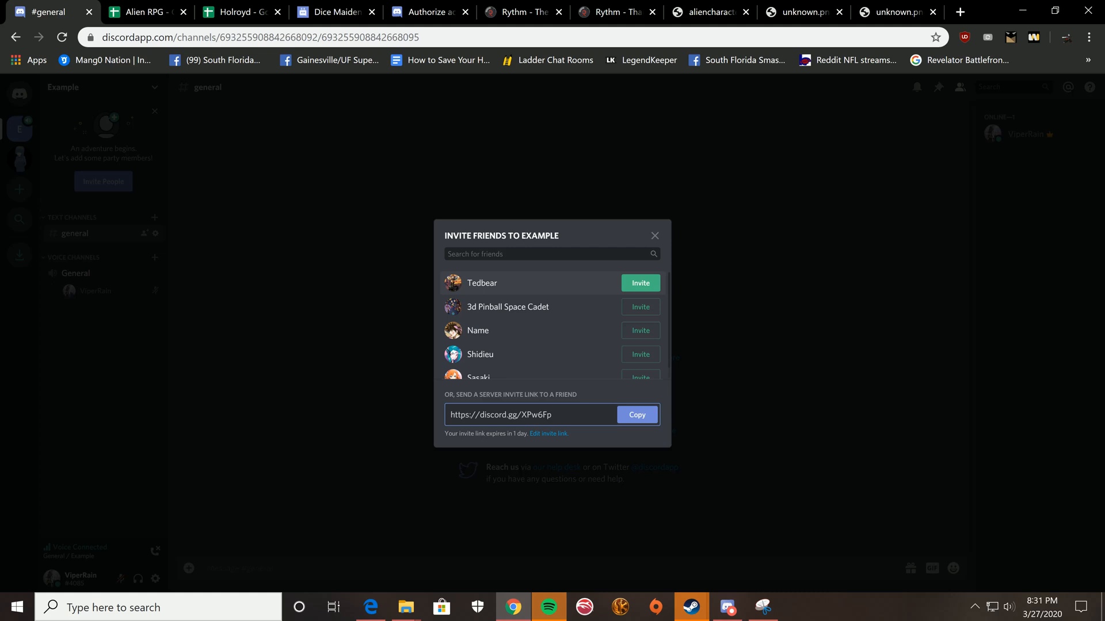
left_click(640, 283)
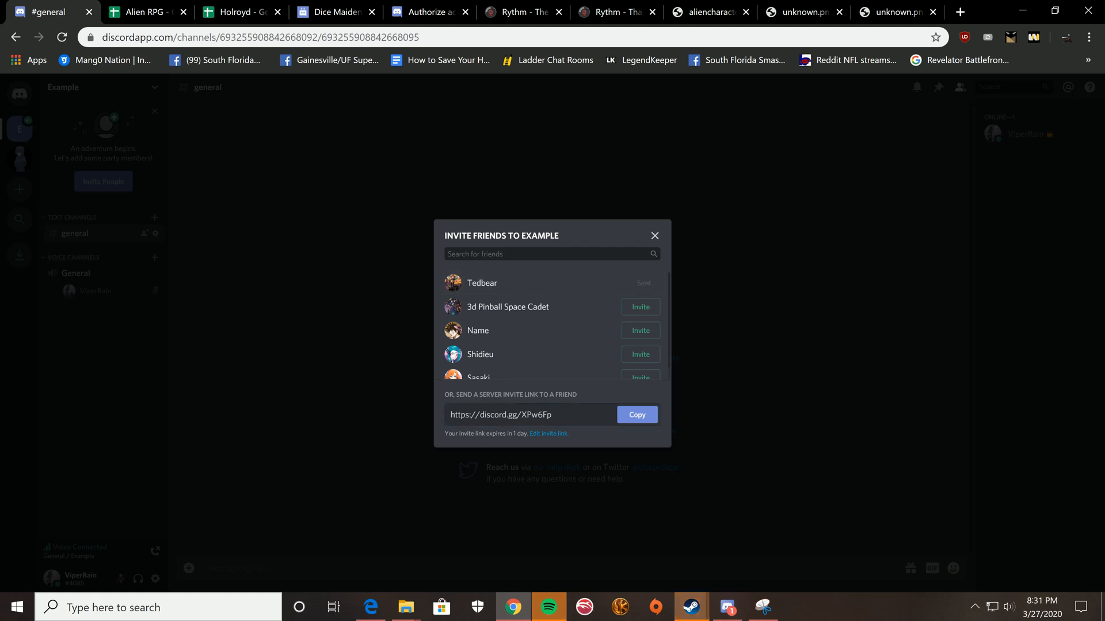
left_click(654, 235)
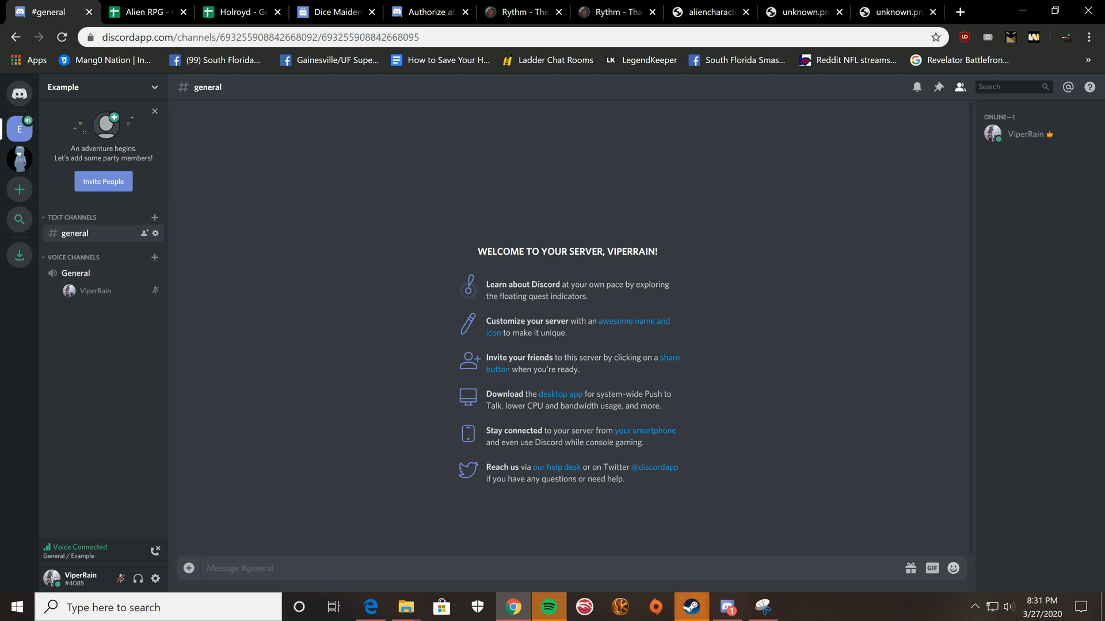
mouse_move(154, 550)
type("hi")
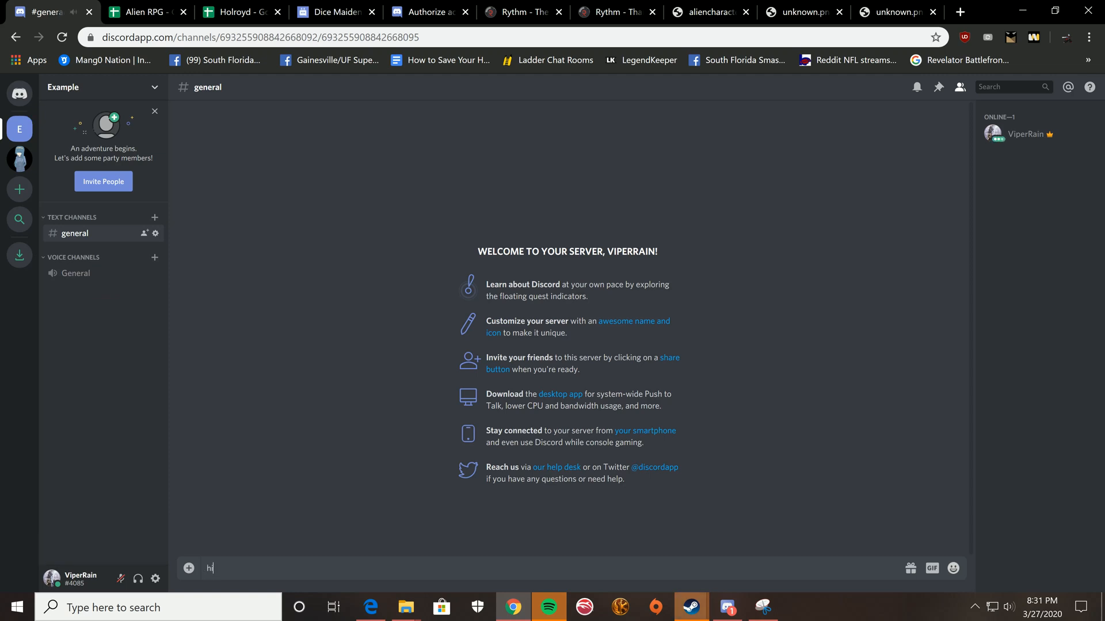
key("enter")
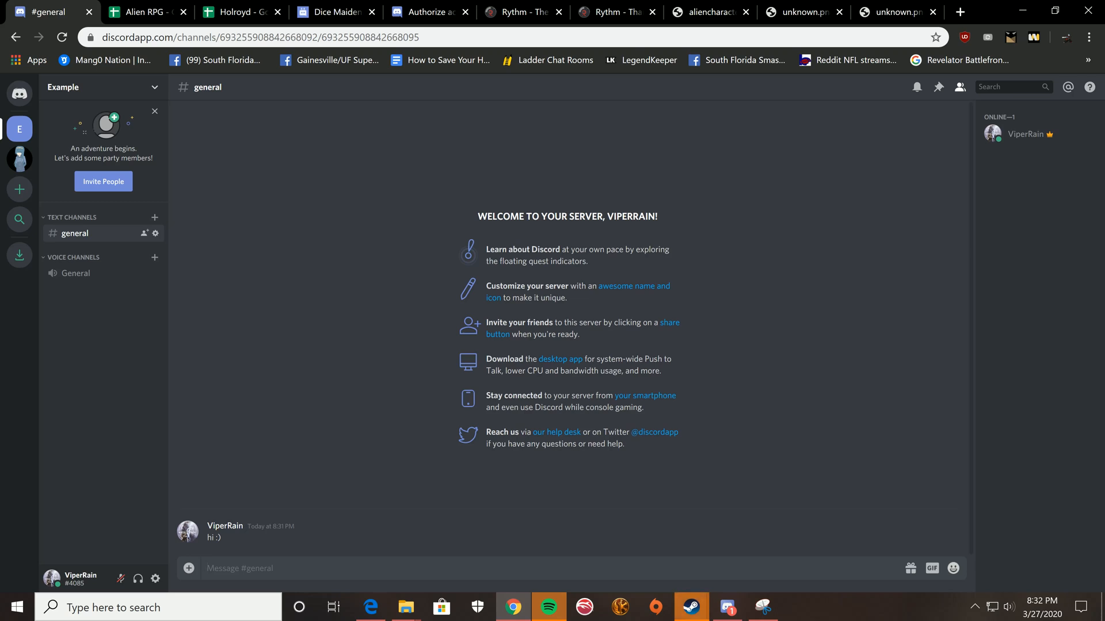
- In Server Settings > Roles, add a blue role named Game master and start a second role
left_click(103, 87)
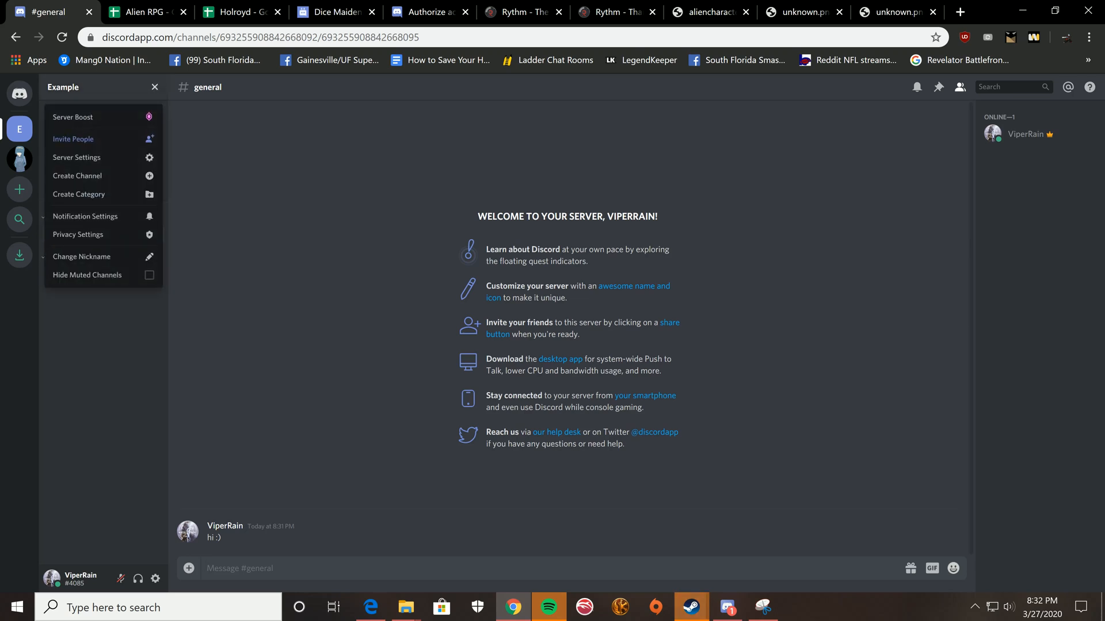
left_click(76, 157)
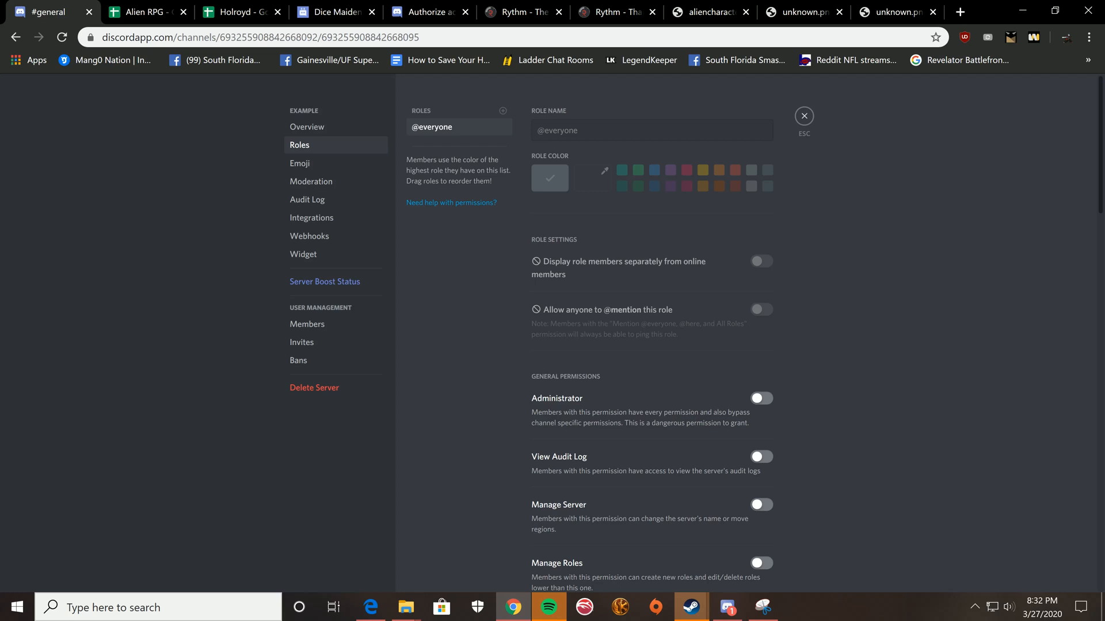
left_click(501, 111)
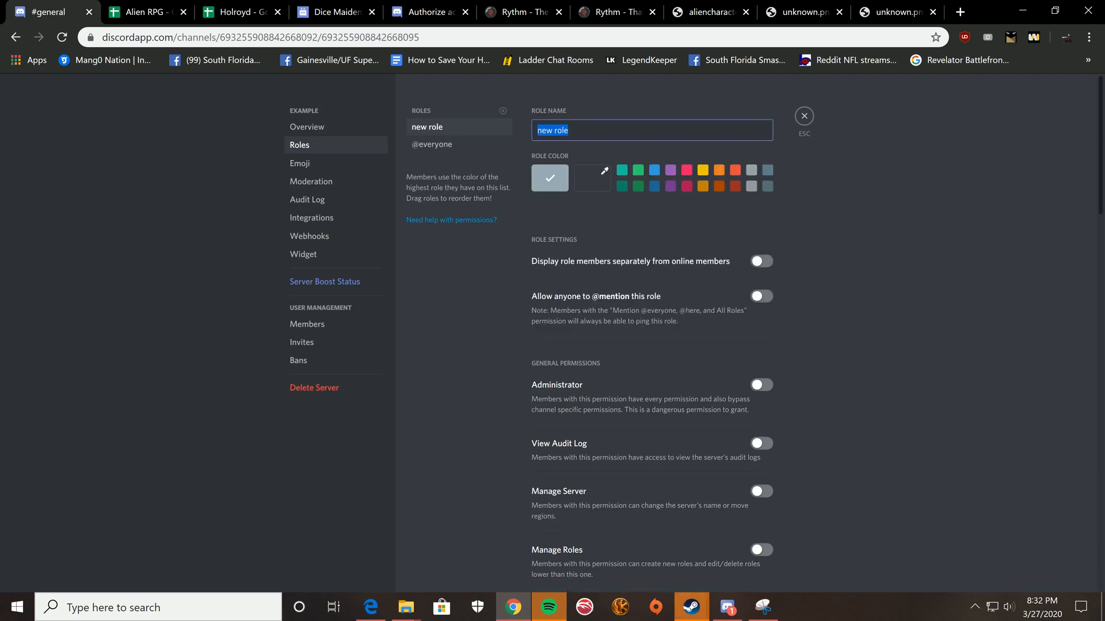
type("Game master")
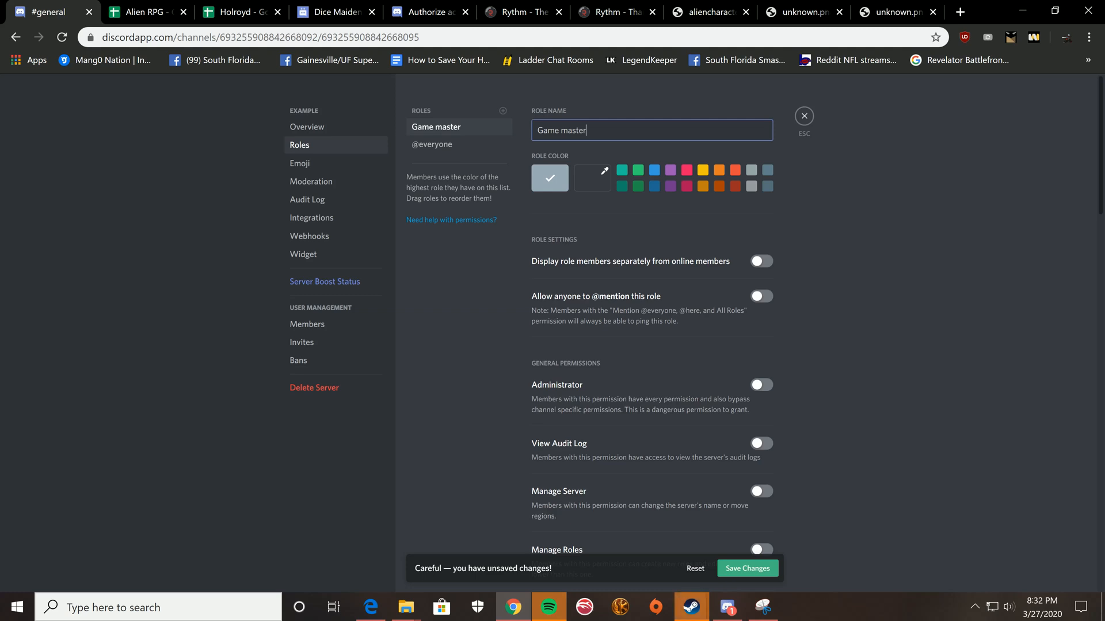
left_click(653, 170)
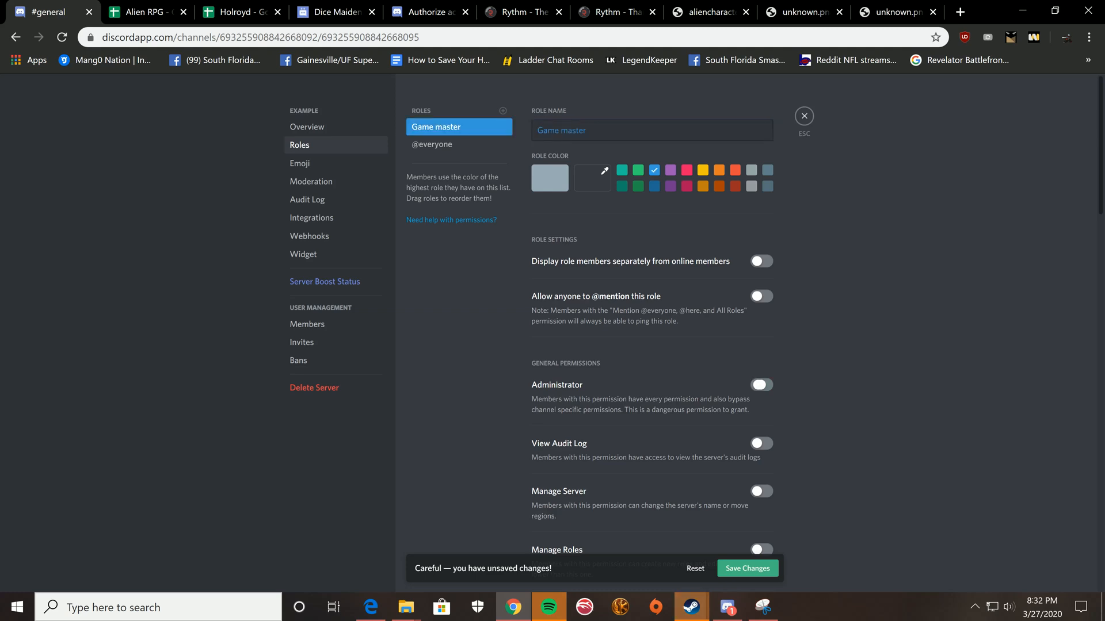
left_click(762, 384)
type("Players")
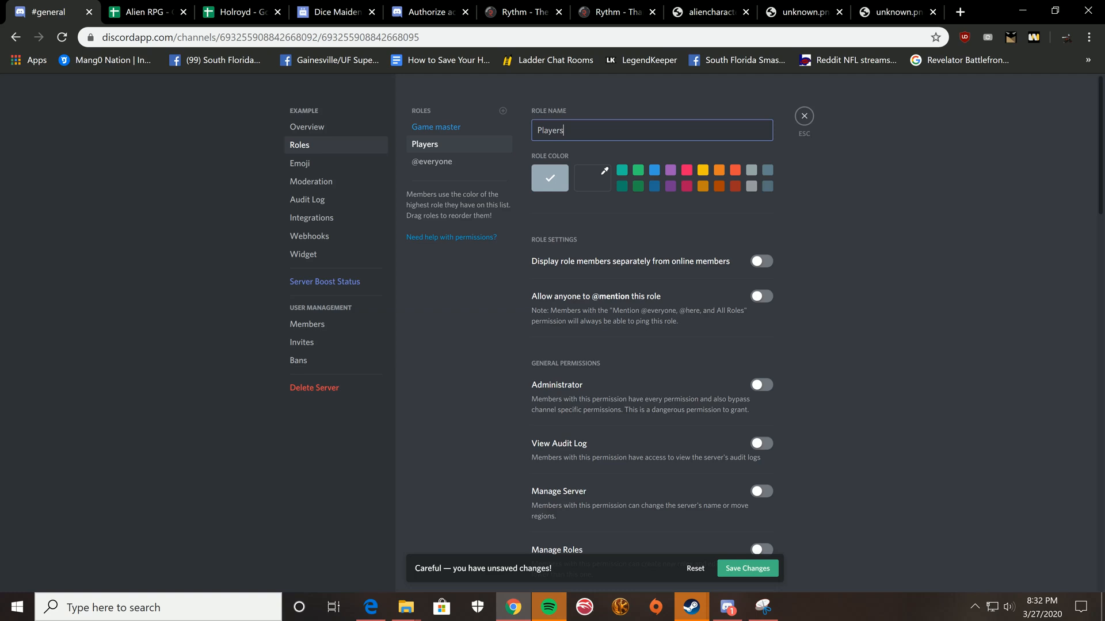
- Make the Players role orange with its members displayed separately in the list
left_click(718, 170)
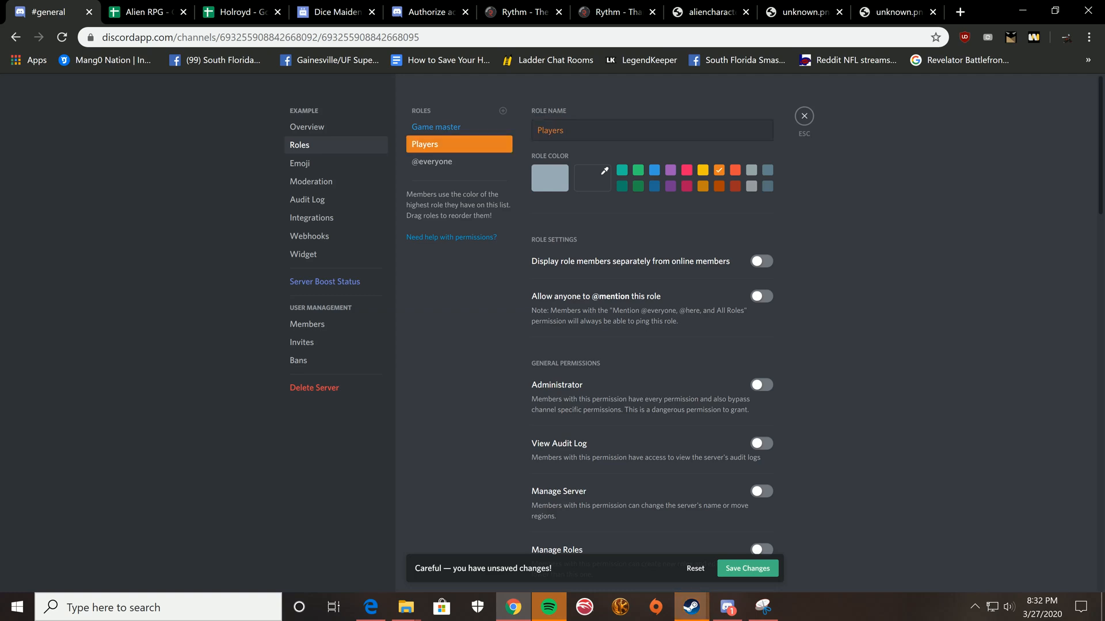
scroll("down", 3)
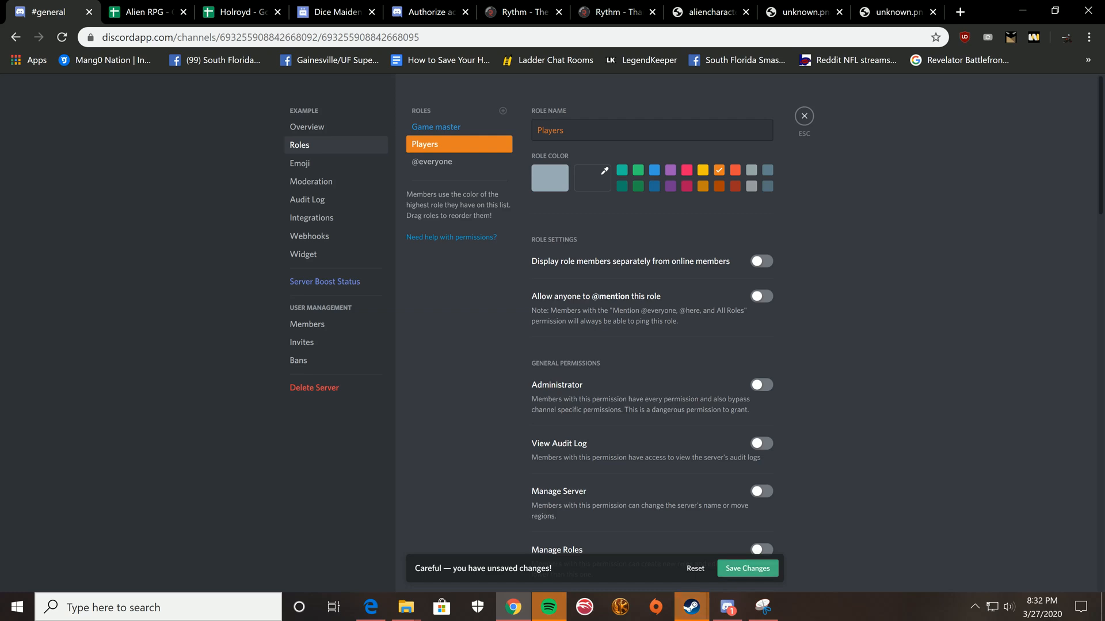
left_click(762, 261)
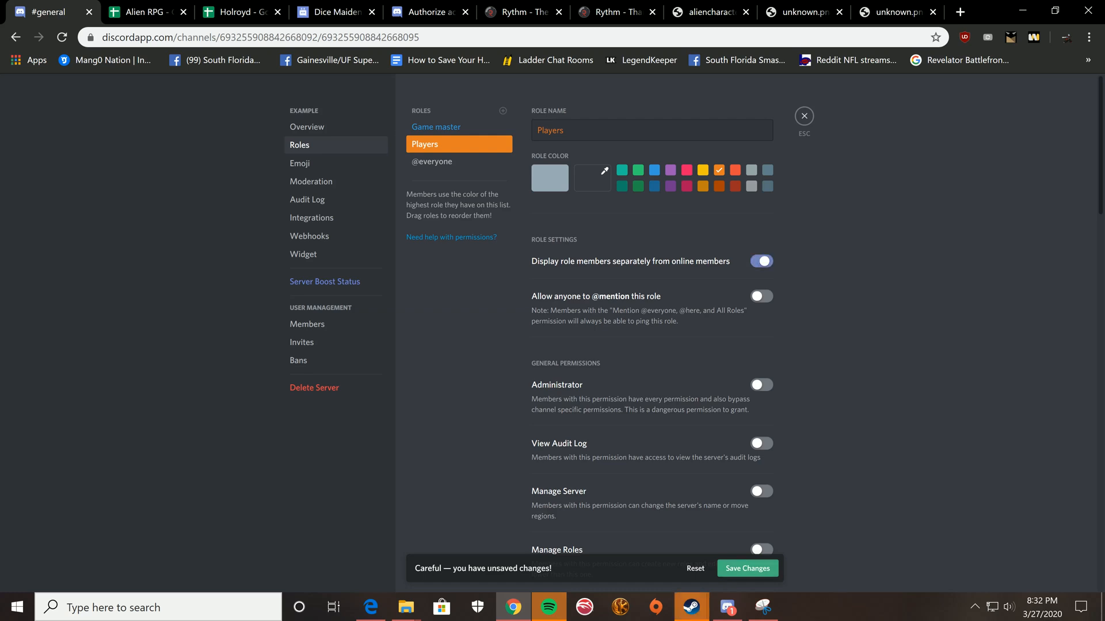
scroll("down", 3)
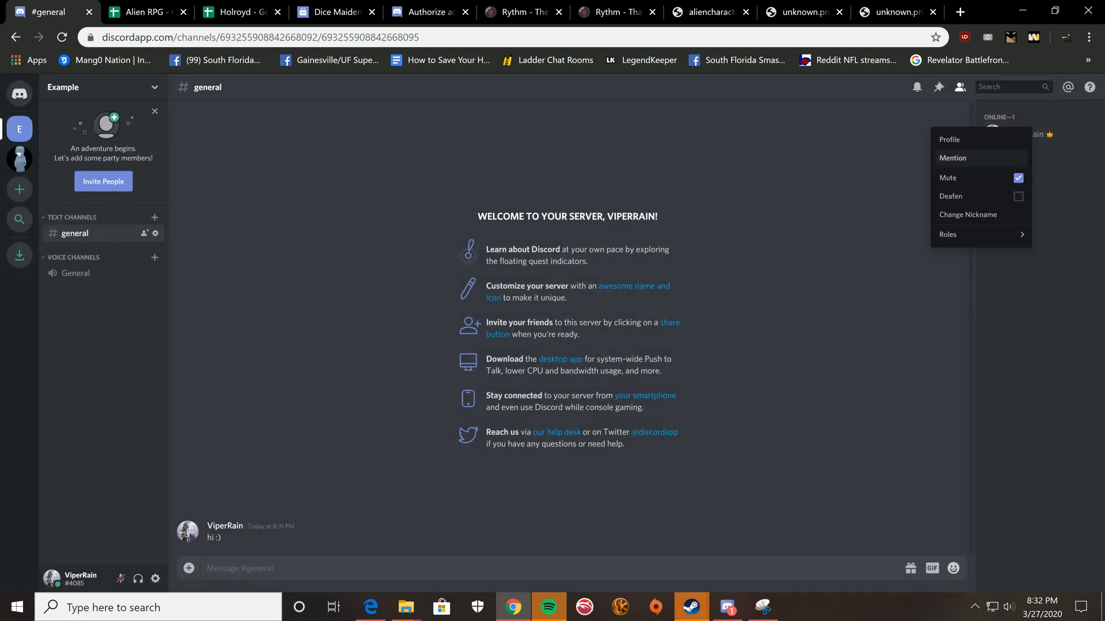
mouse_move(960, 235)
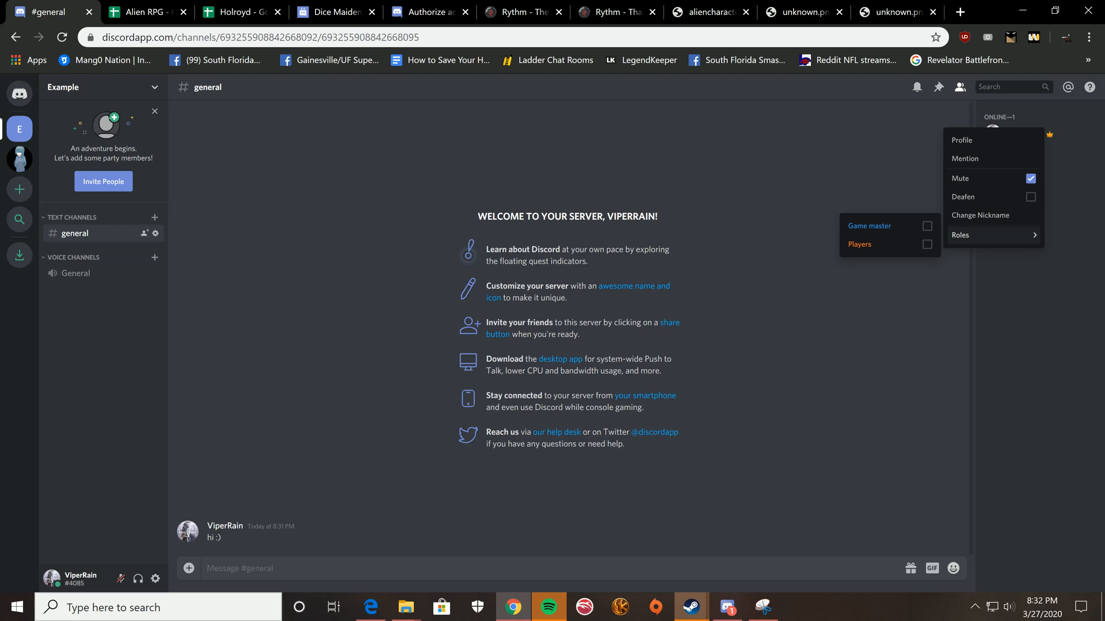
- Assign yourself Game master and give the newly joined friend the Players role
left_click(926, 226)
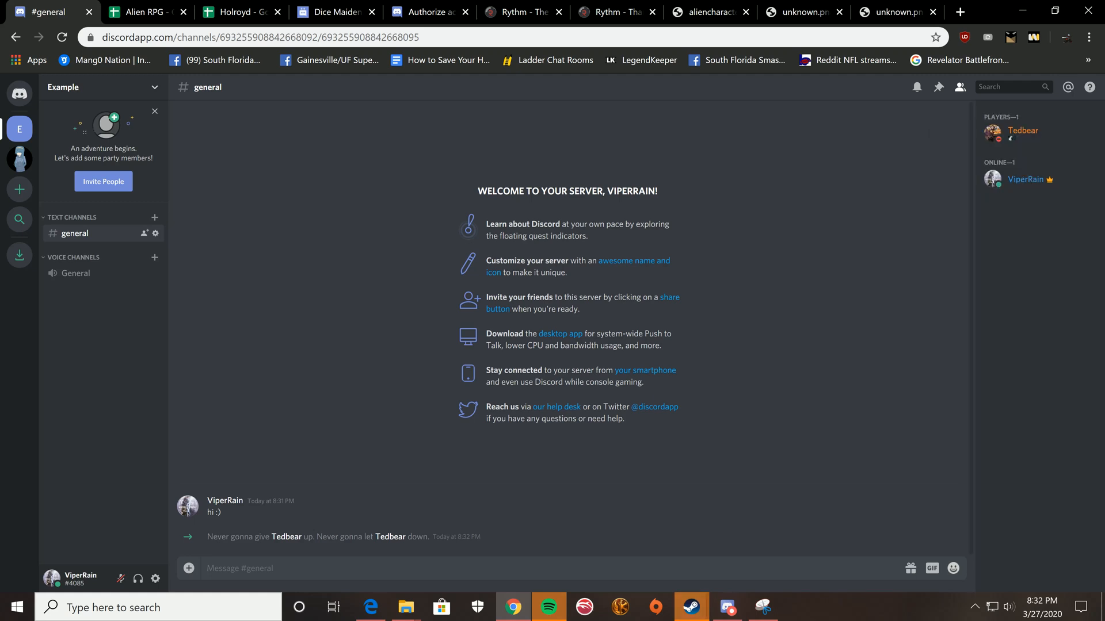
right_click(1024, 178)
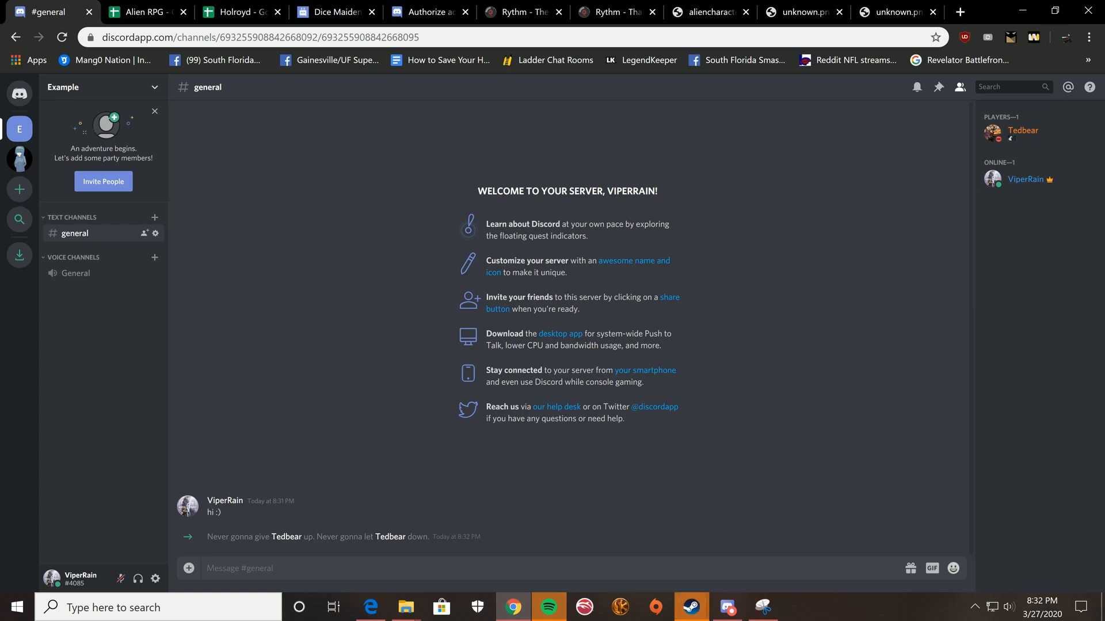
mouse_move(154, 217)
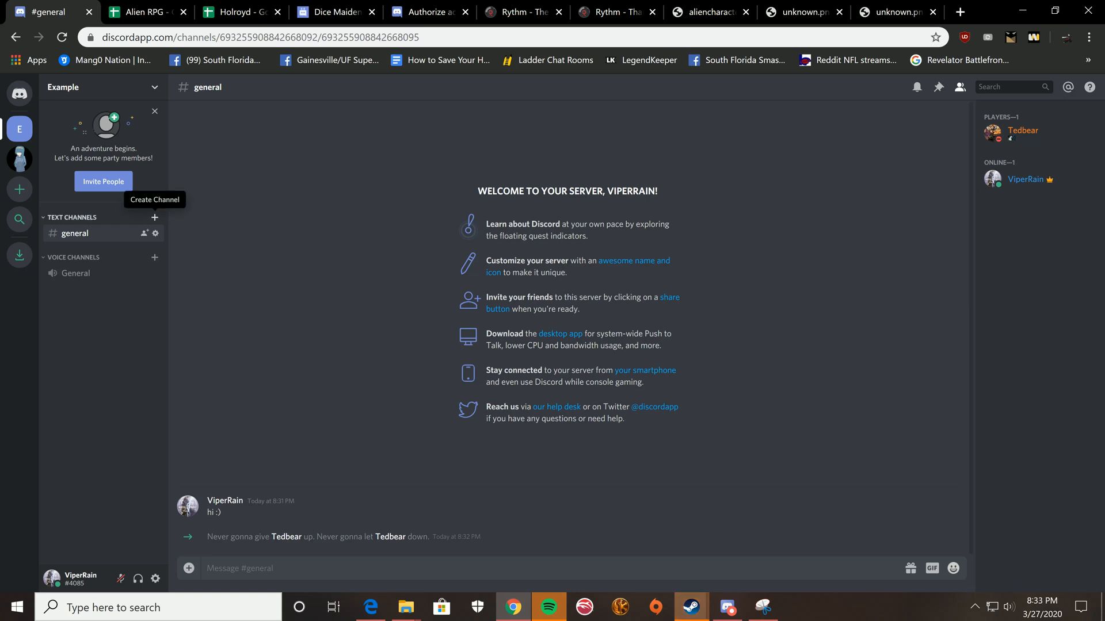
- Add the text channels dice-rolling and game-notes to the Example server
left_click(154, 217)
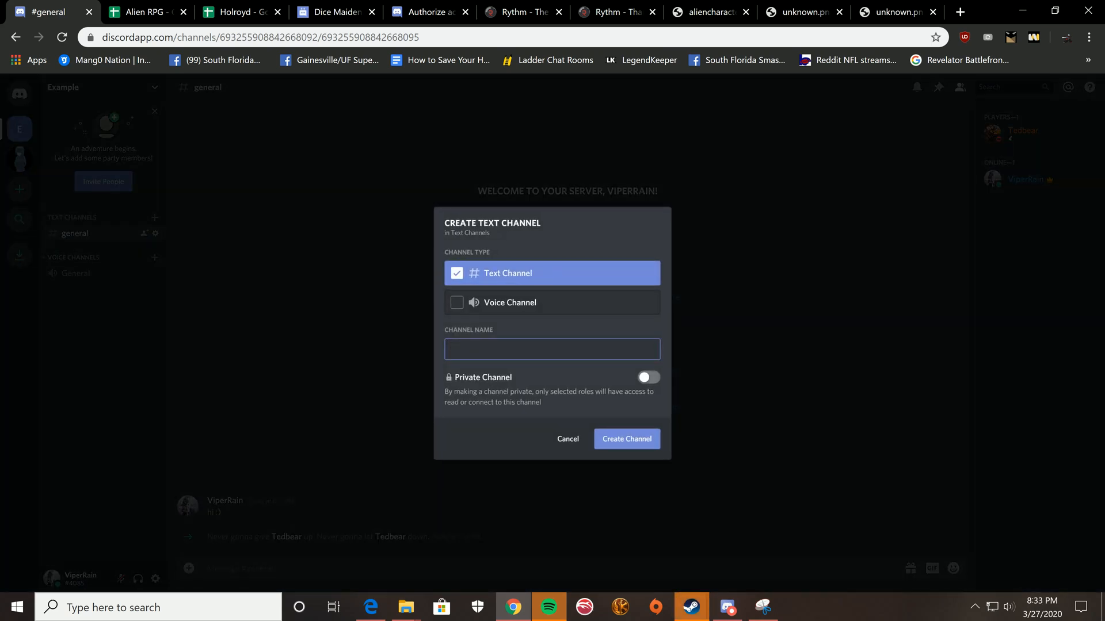
type("dice-rolling")
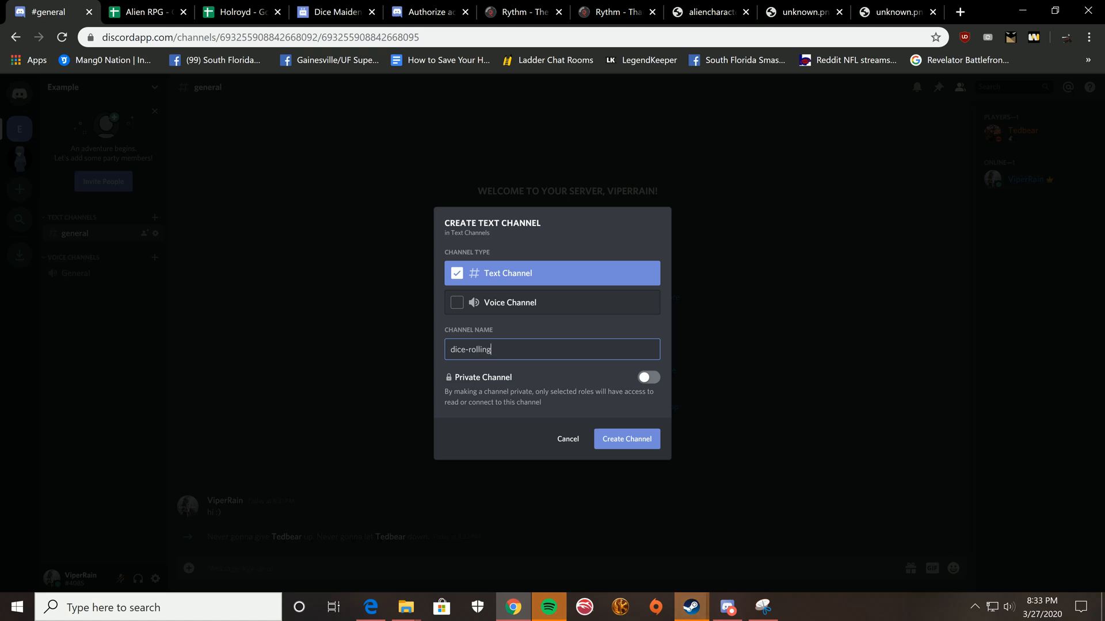
left_click(627, 440)
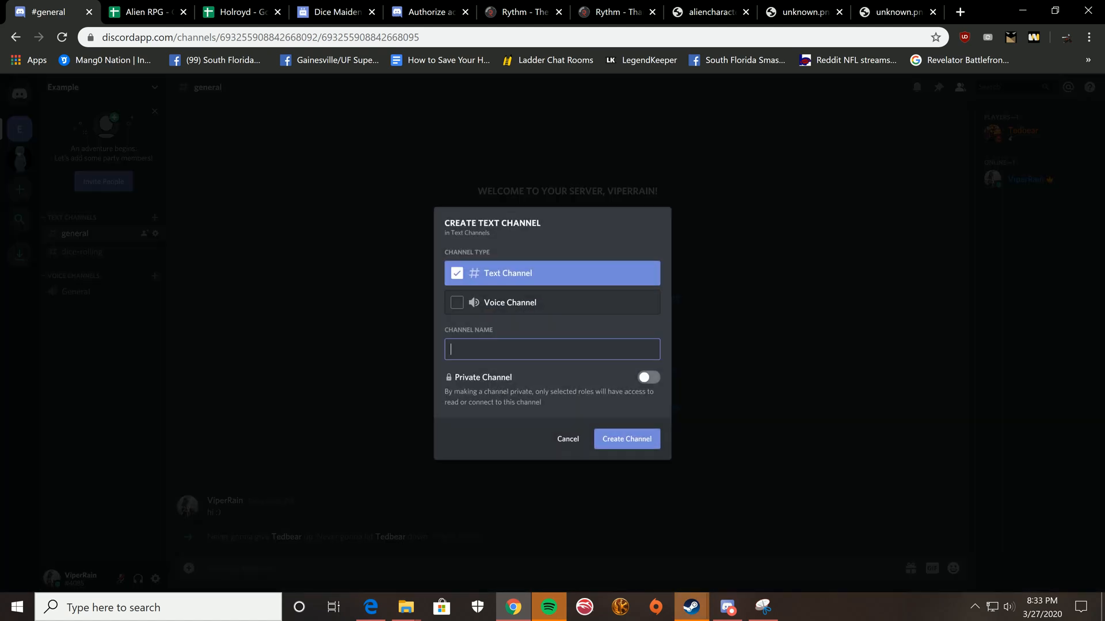
type("game-not")
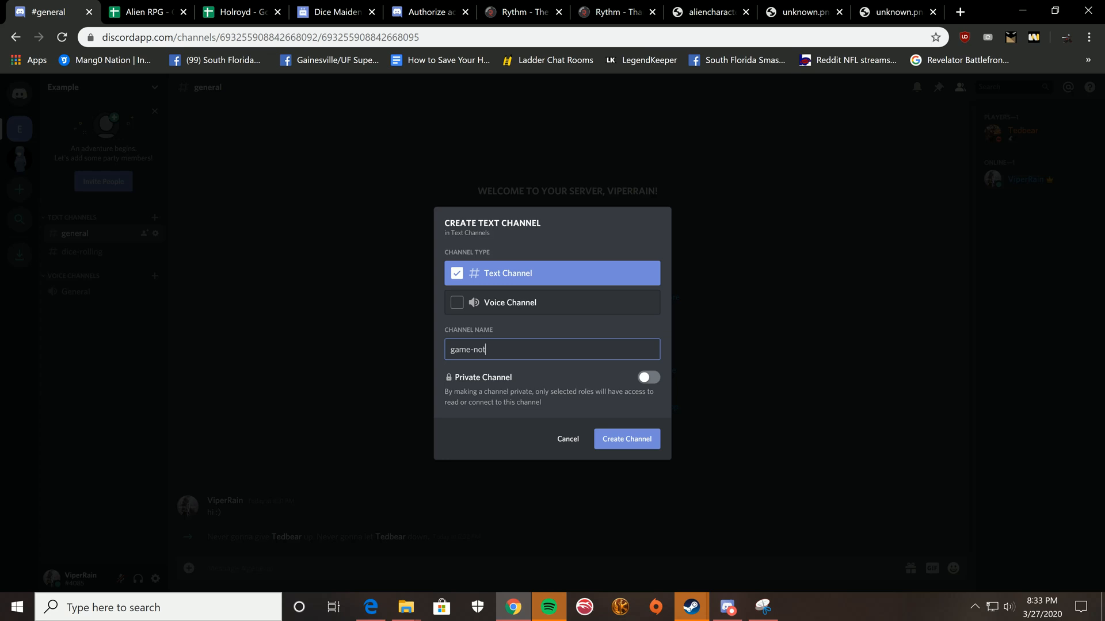
type("es")
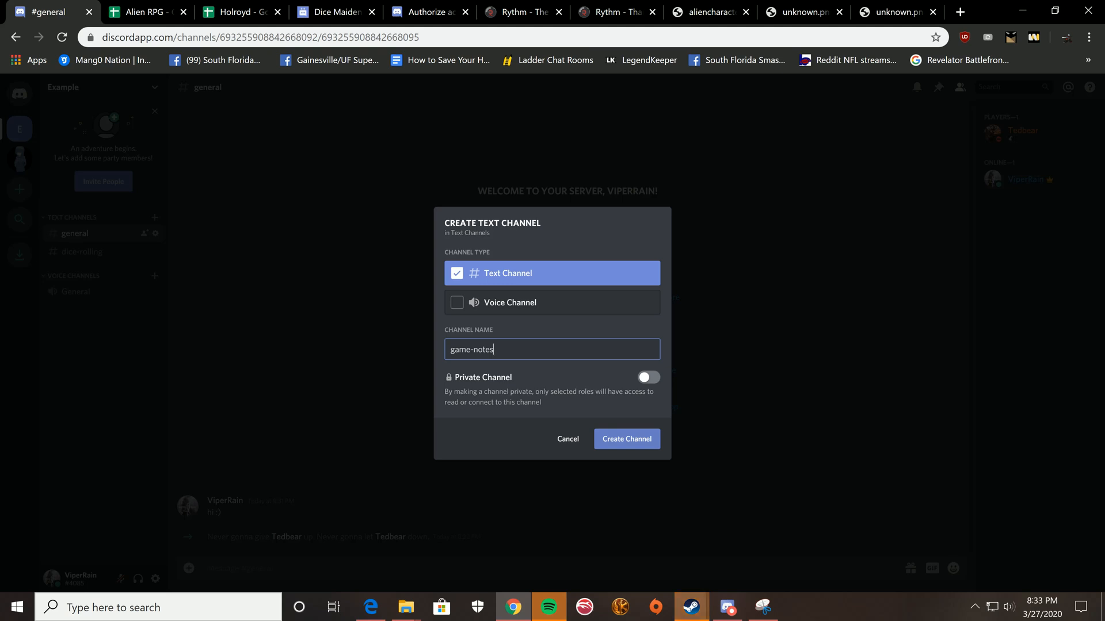
left_click(627, 440)
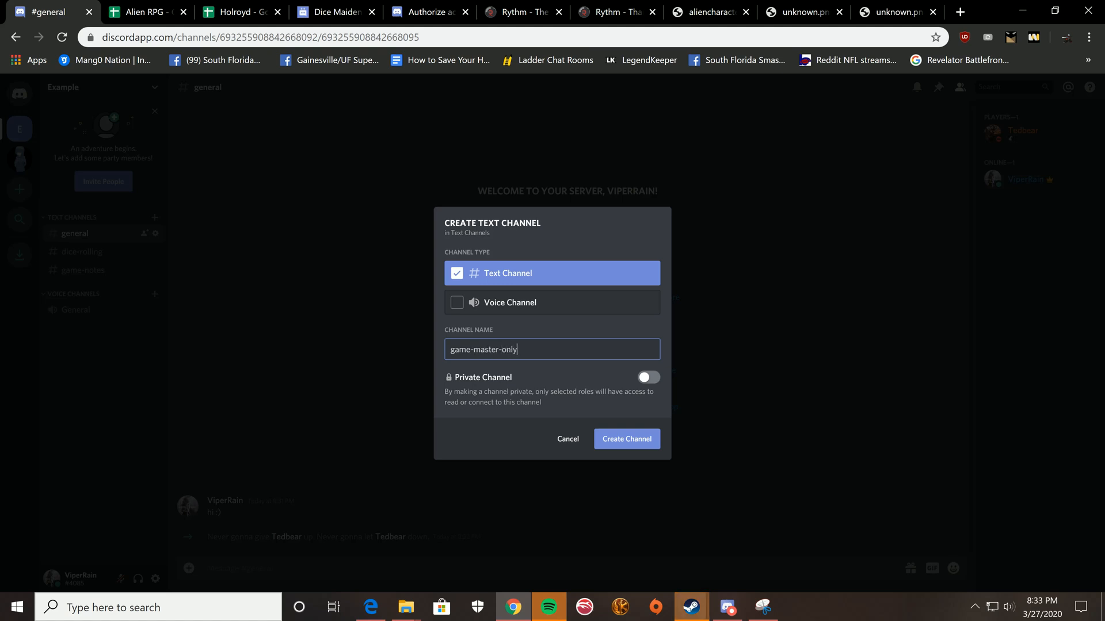
- Add the game-master-only and questions text channels, then start a voice channel
left_click(627, 440)
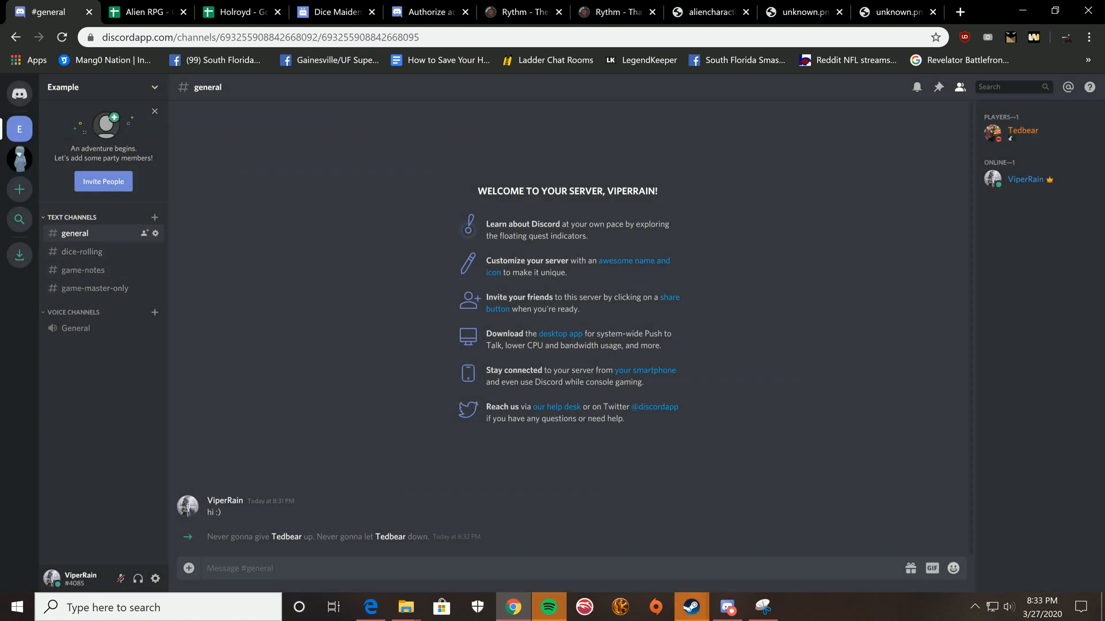
mouse_move(154, 218)
type("questions")
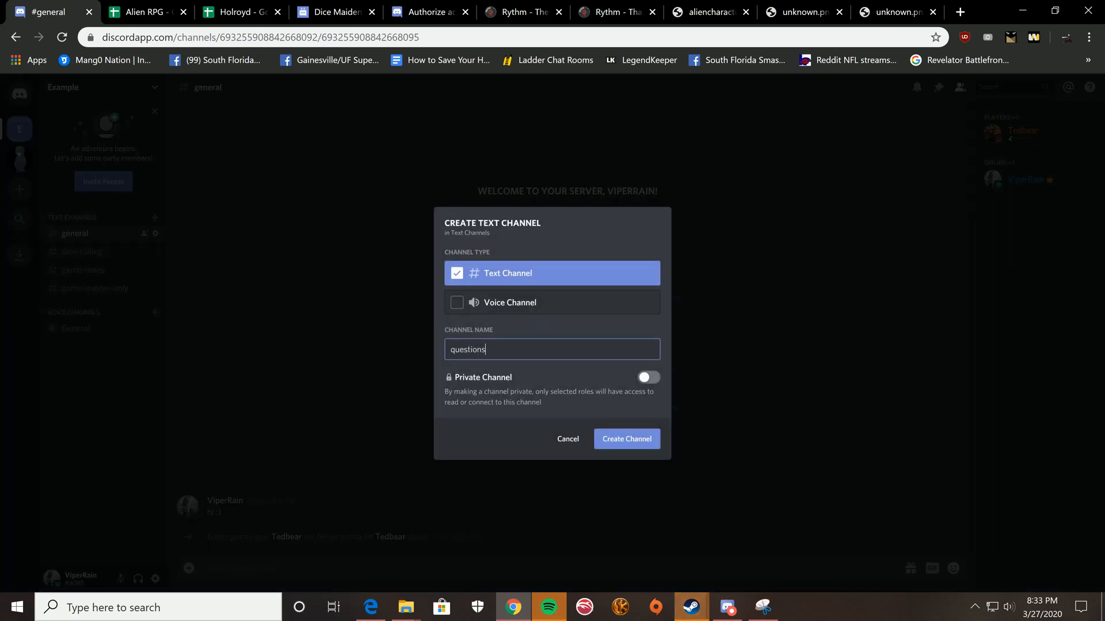
left_click(628, 440)
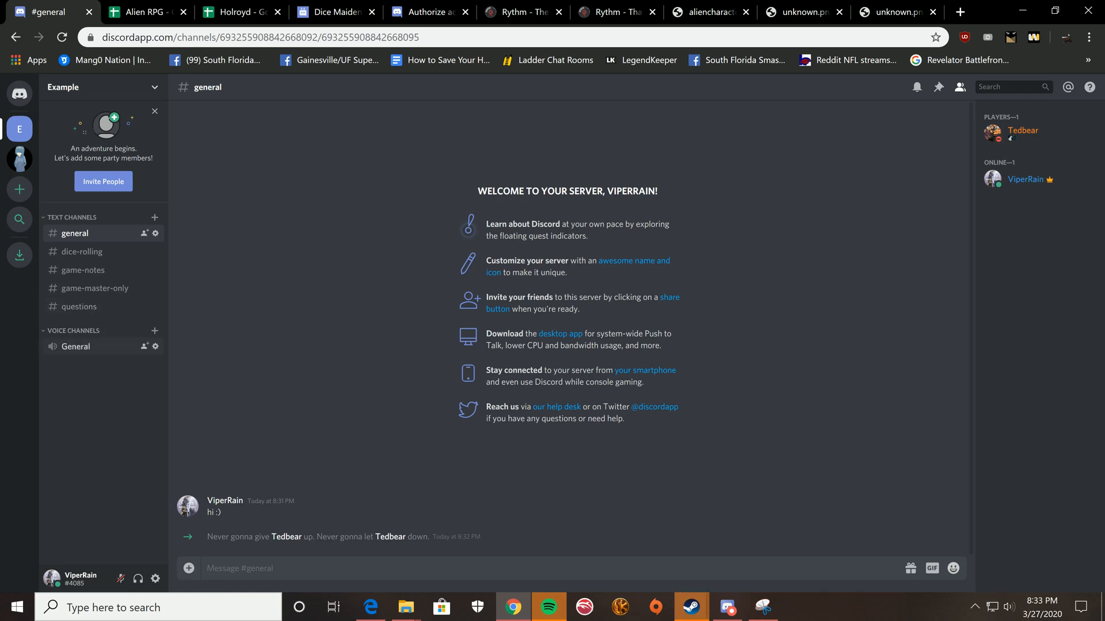
left_click(153, 331)
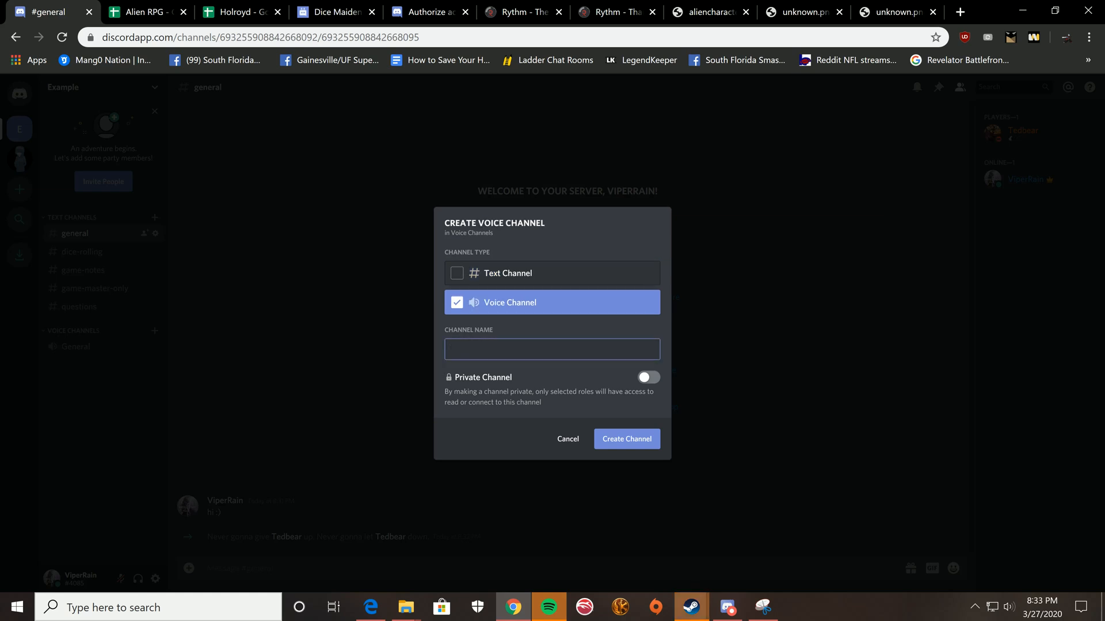
- Create the room voice channels alongside General in the Example server
left_click(628, 440)
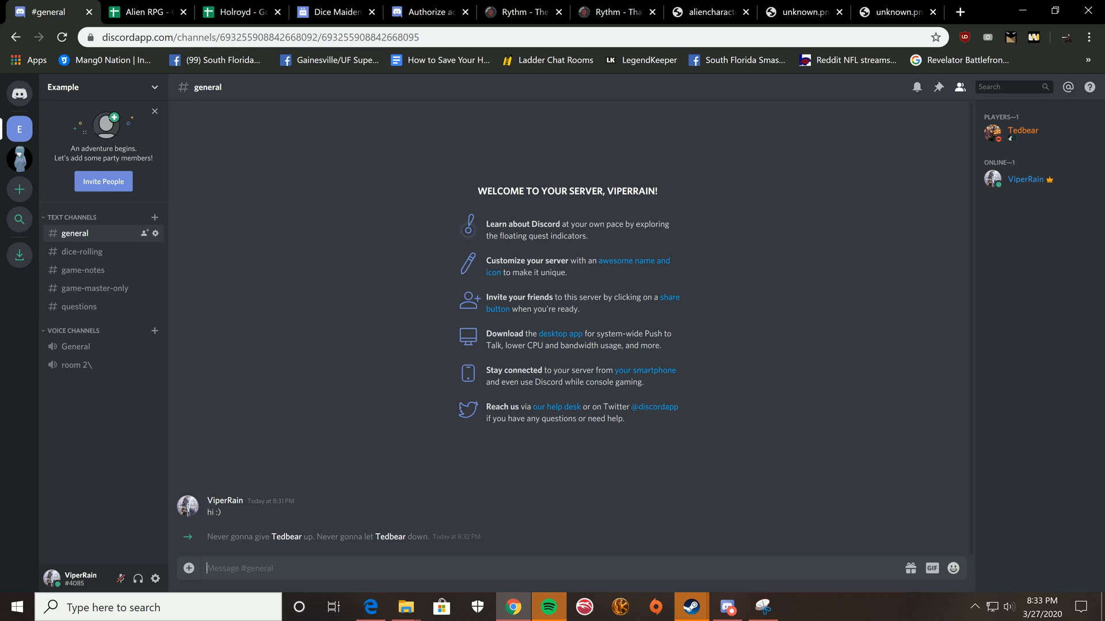
left_click(154, 332)
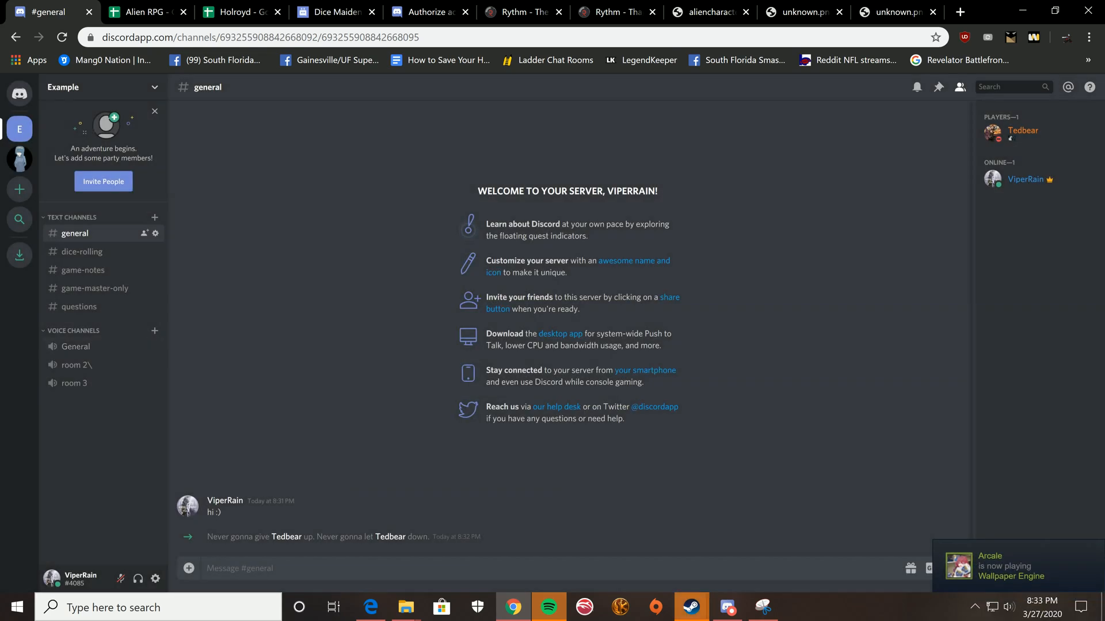
mouse_move(155, 288)
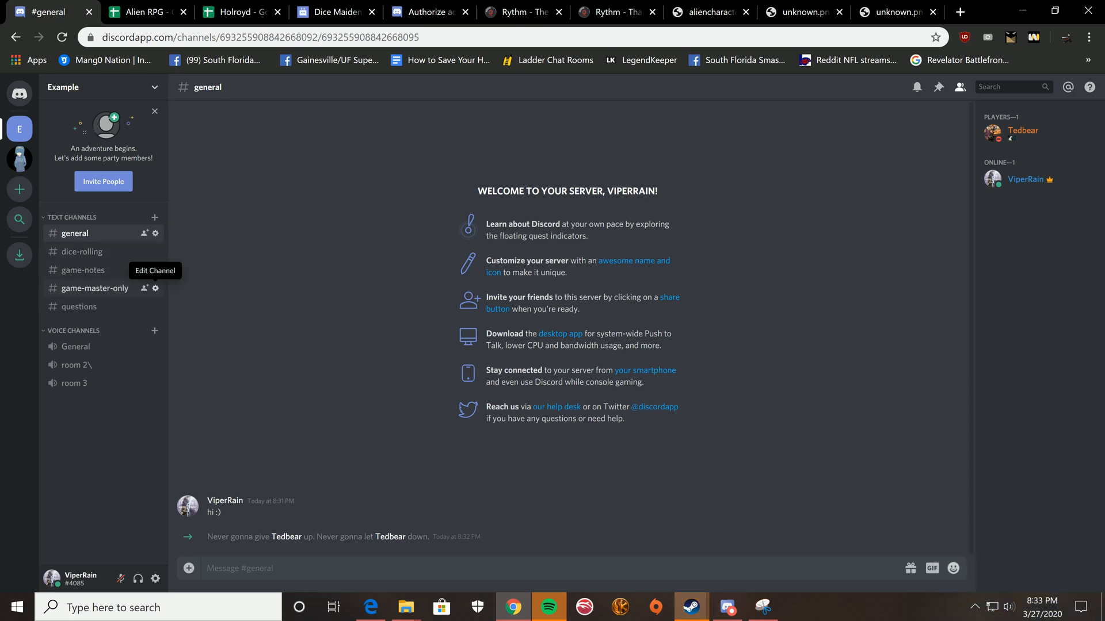
- In game-master-only's permissions, allow Game master to read and send messages
left_click(155, 288)
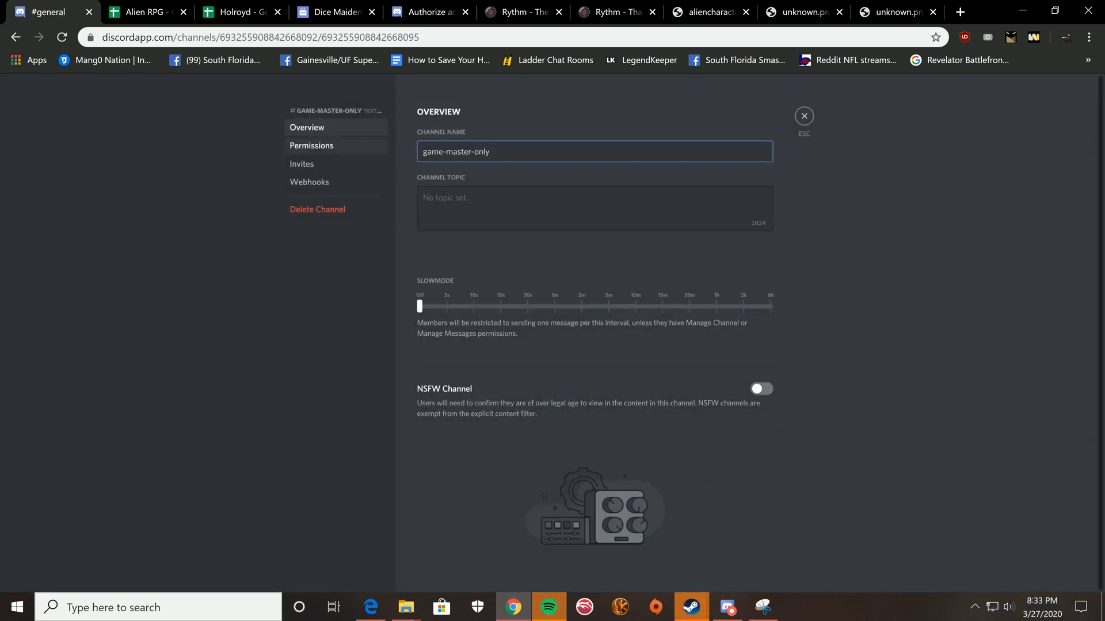
left_click(311, 146)
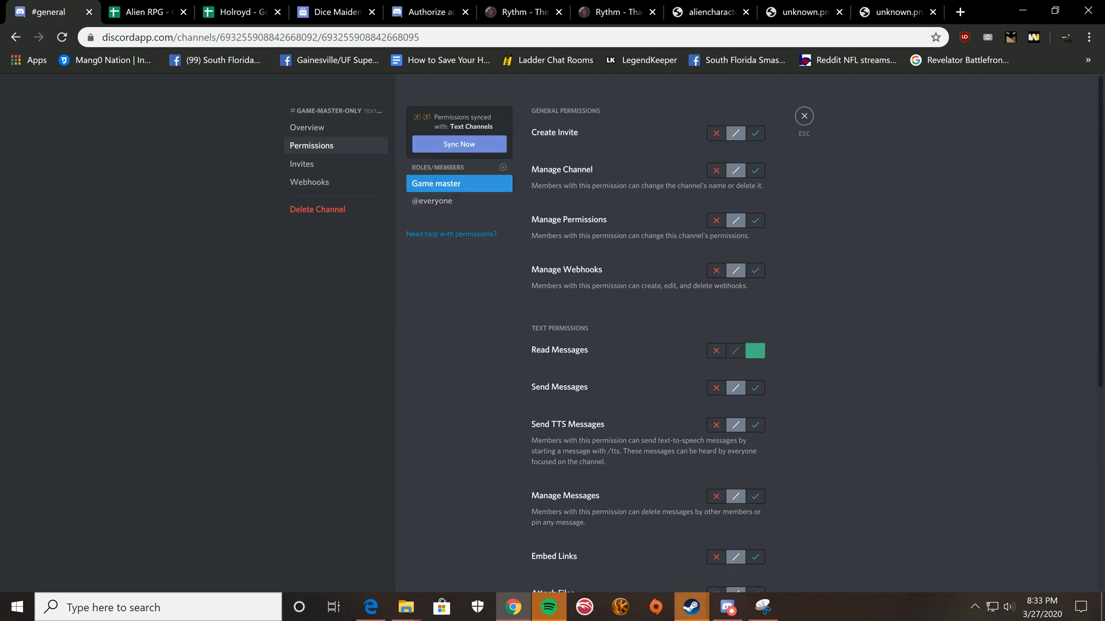
left_click(754, 387)
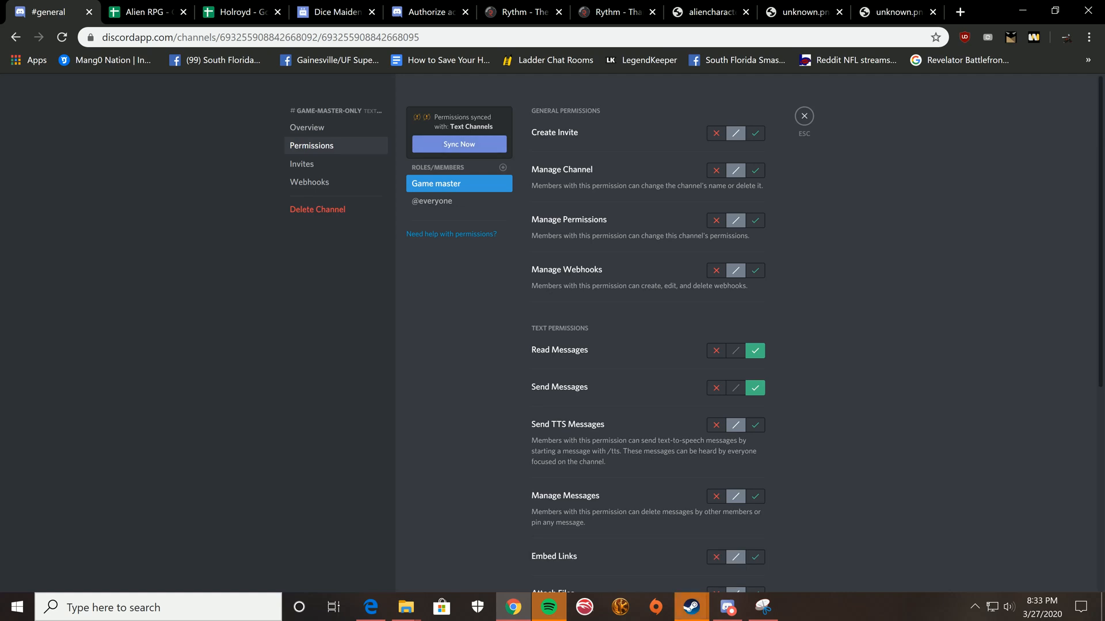
left_click(502, 166)
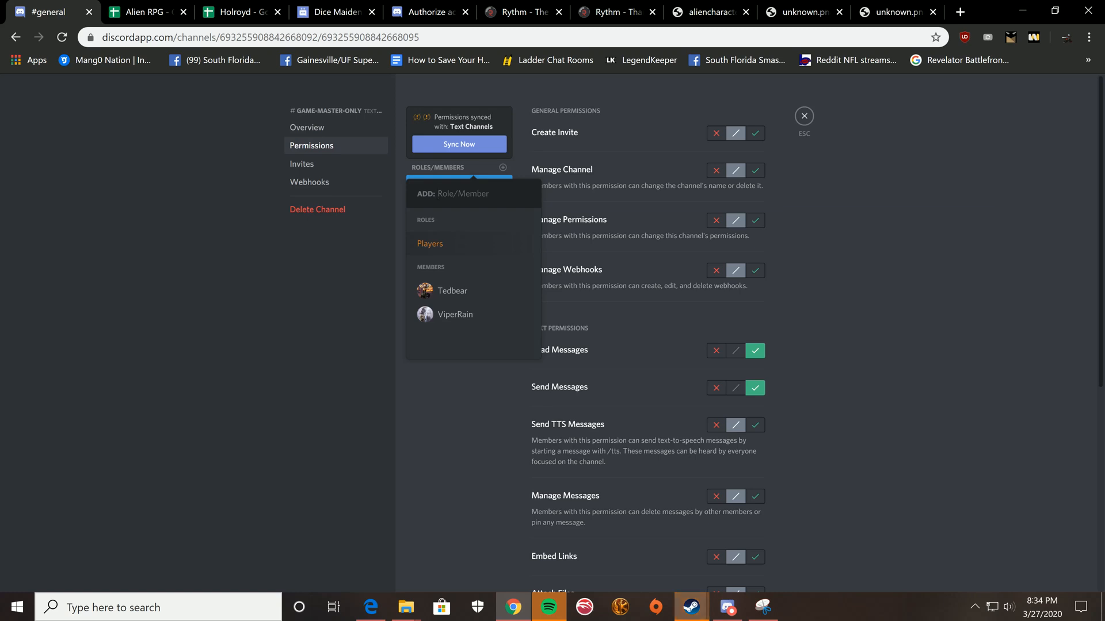
- Deny the Players role read and send messages in game-master-only and save
left_click(716, 350)
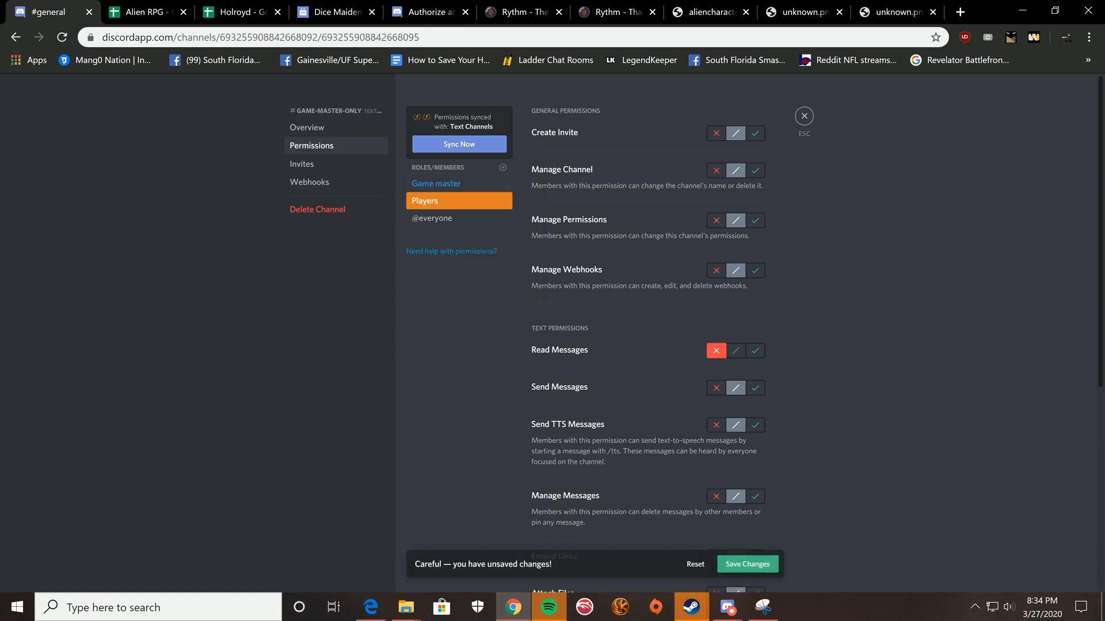
left_click(715, 388)
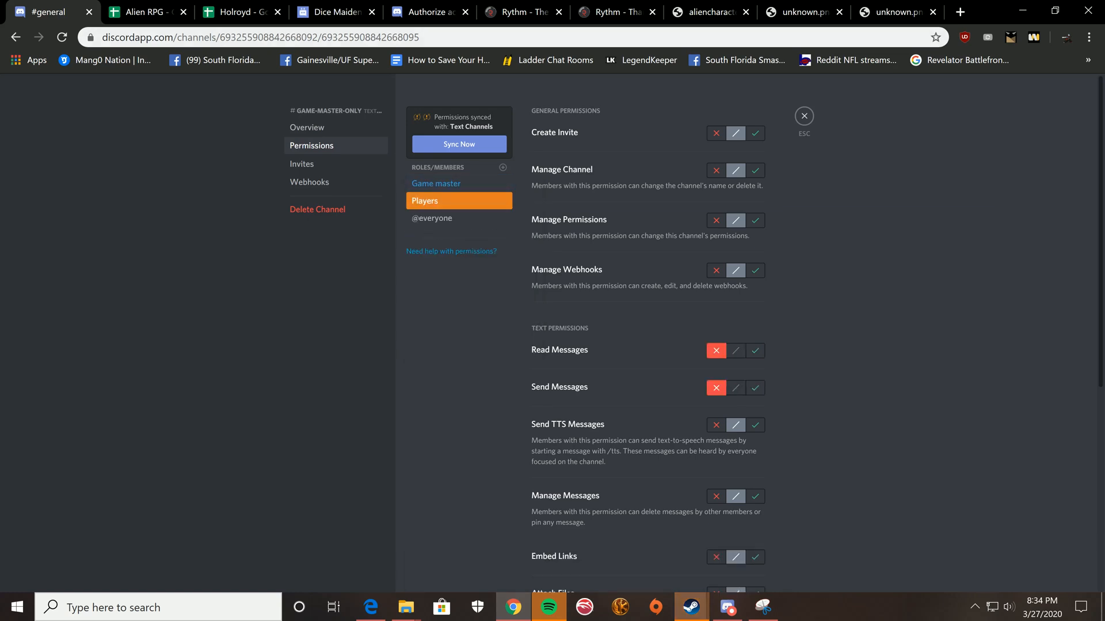
left_click(803, 116)
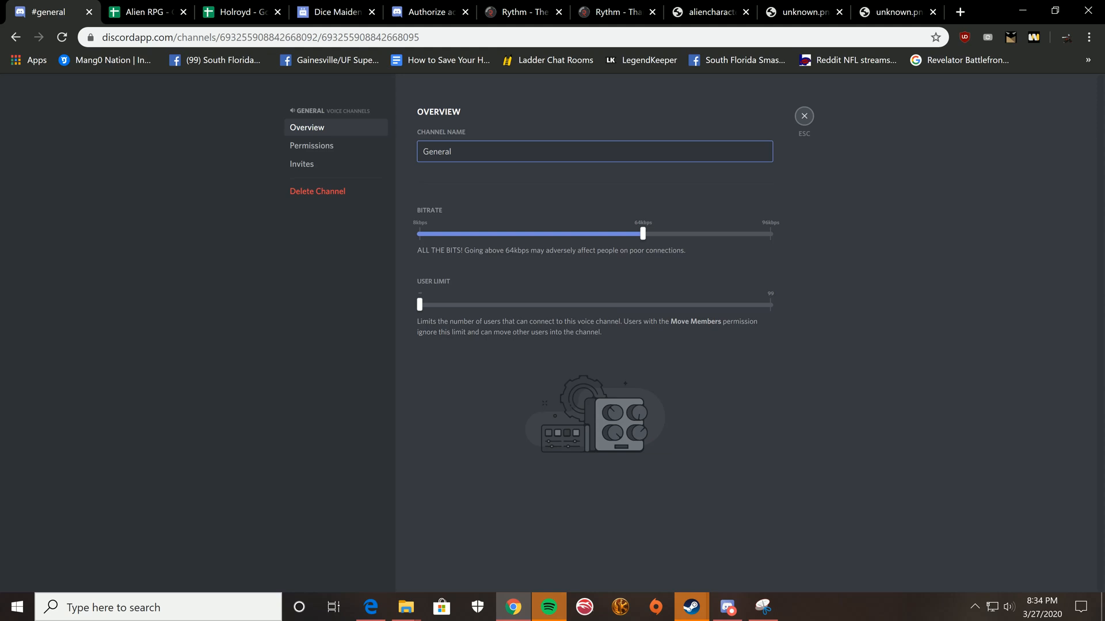
left_click(804, 115)
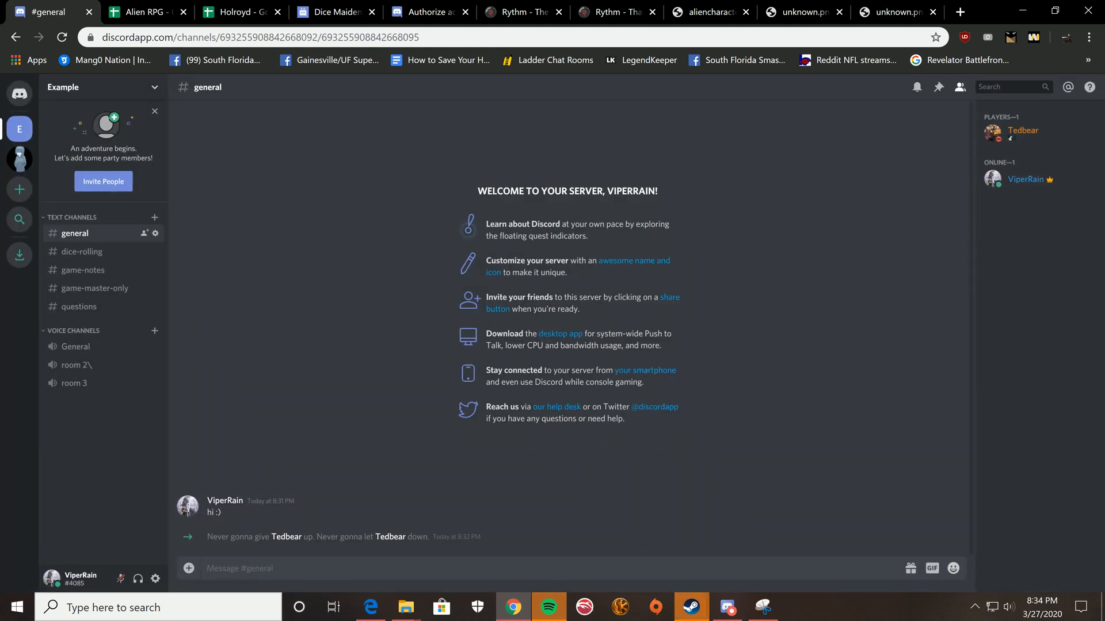
mouse_move(330, 11)
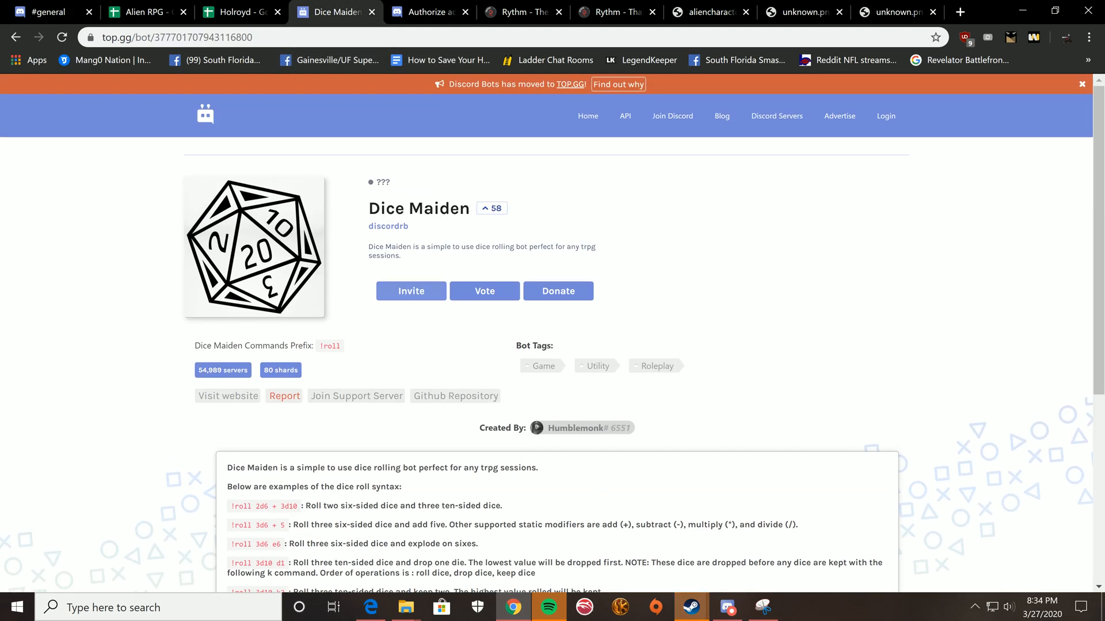
- Authorize the Dice Maiden bot on the Example server with its requested permissions
scroll("down", 3)
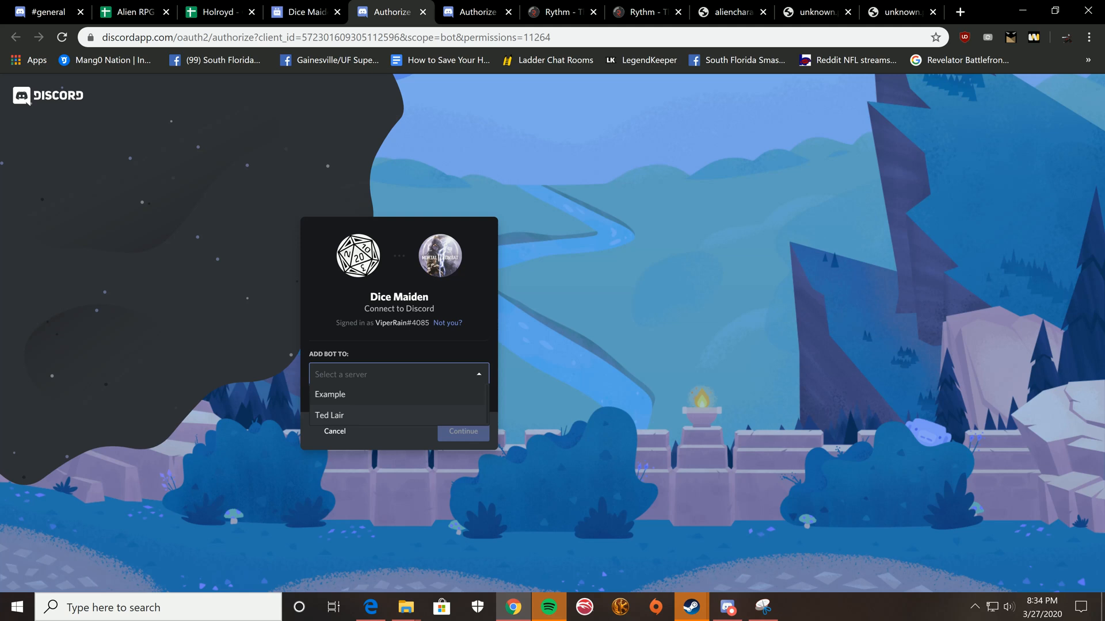
left_click(331, 393)
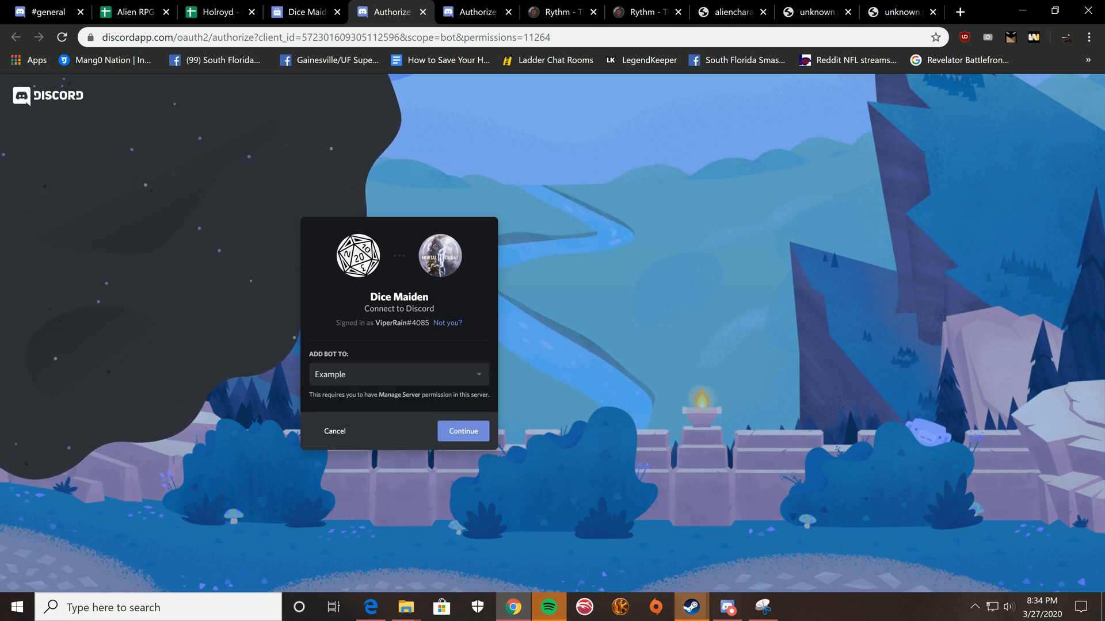
left_click(462, 431)
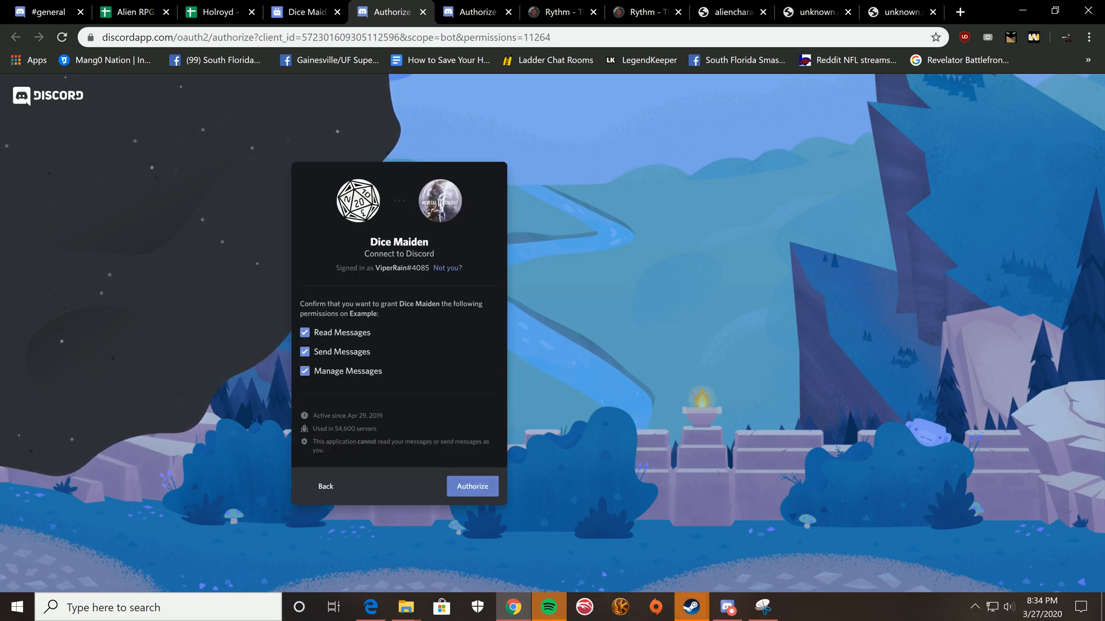
left_click(472, 486)
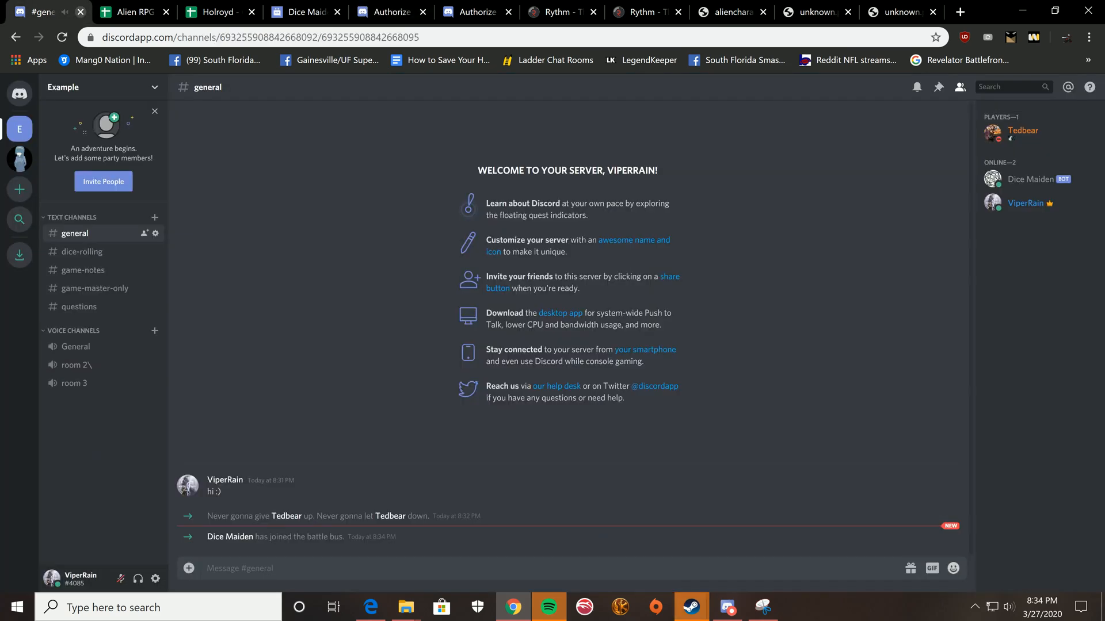
- In #dice-rolling, send !roll d6, d10, d20 and 4d6 to get Dice Maiden's results
left_click(1024, 178)
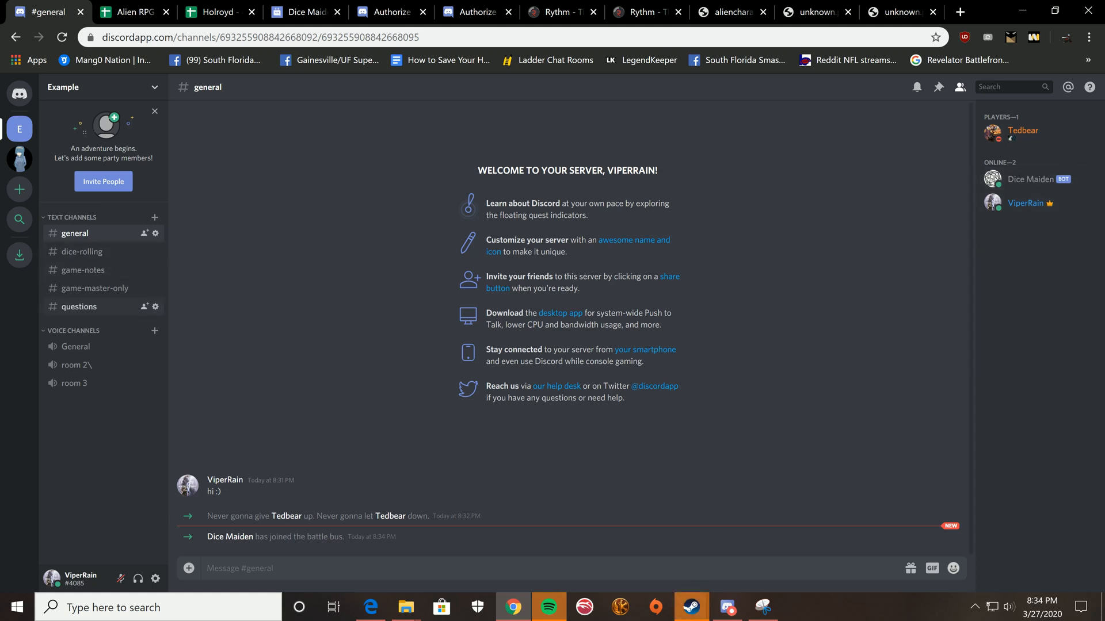
left_click(82, 251)
type("(")
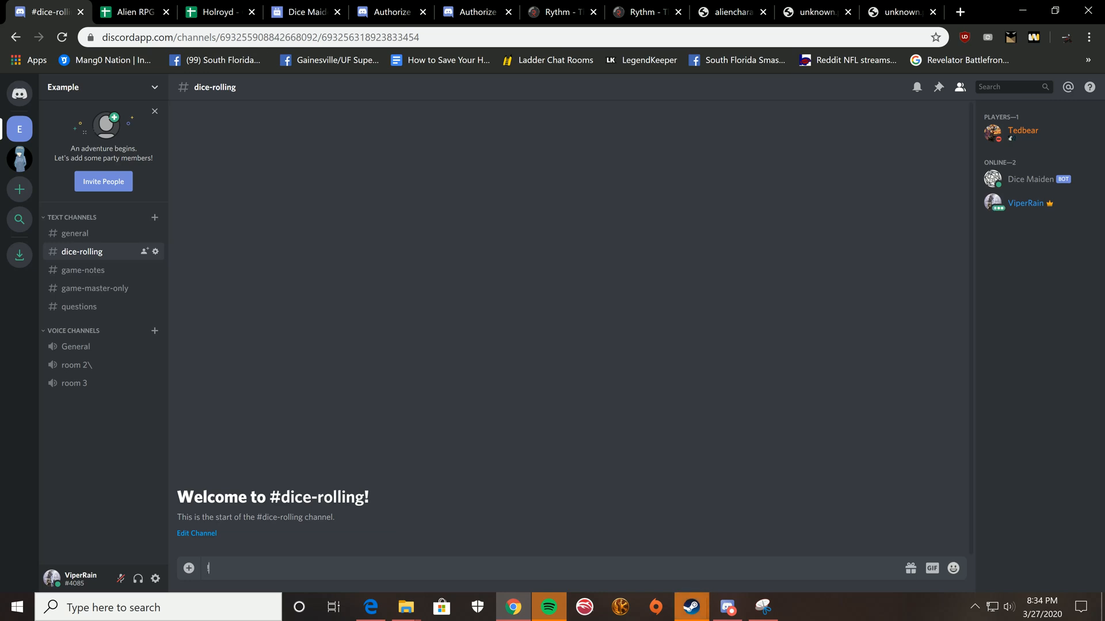
type("!roll")
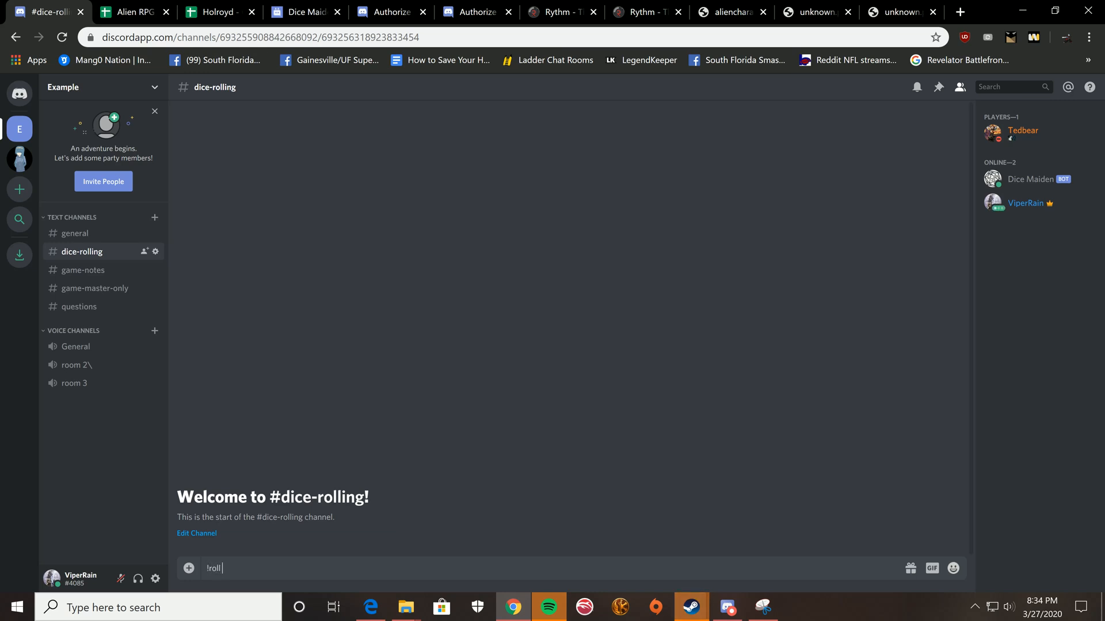
key("Enter")
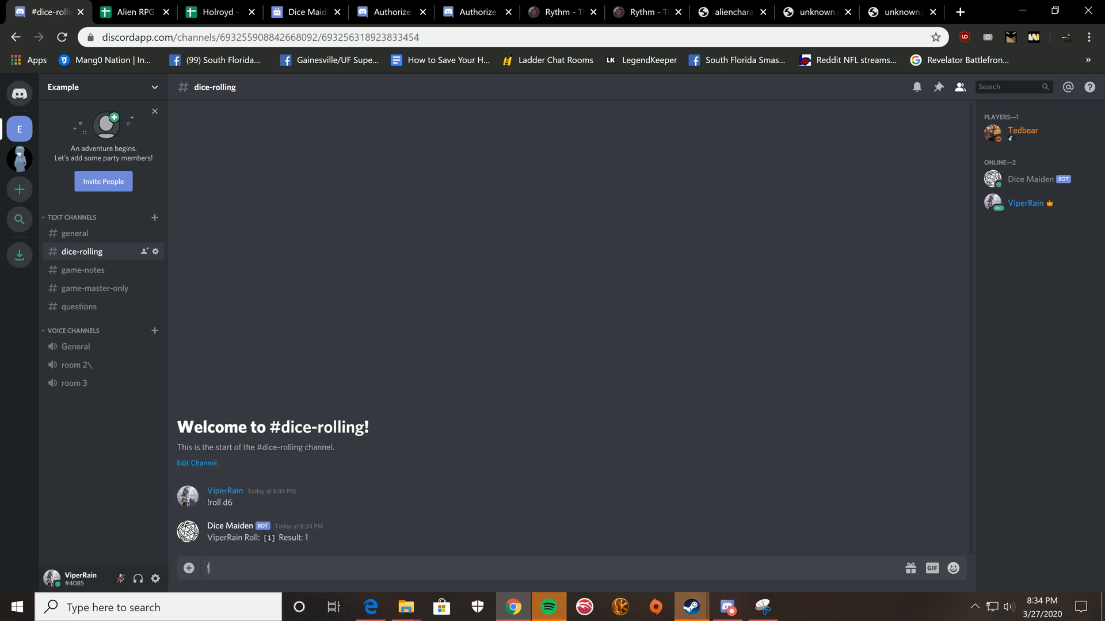
key("Enter")
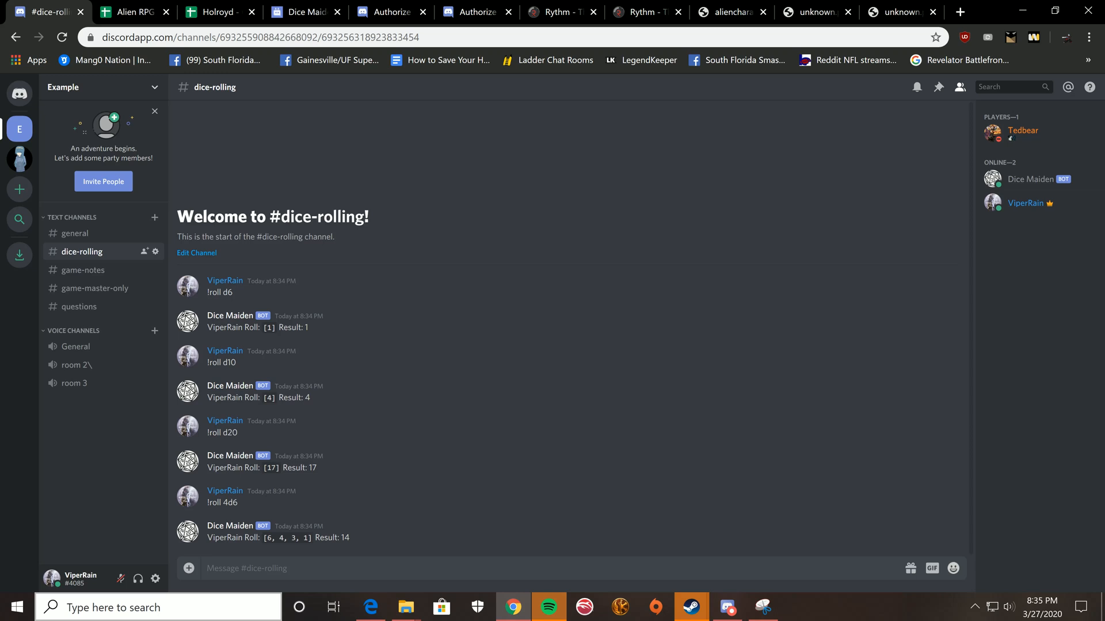
left_click(558, 11)
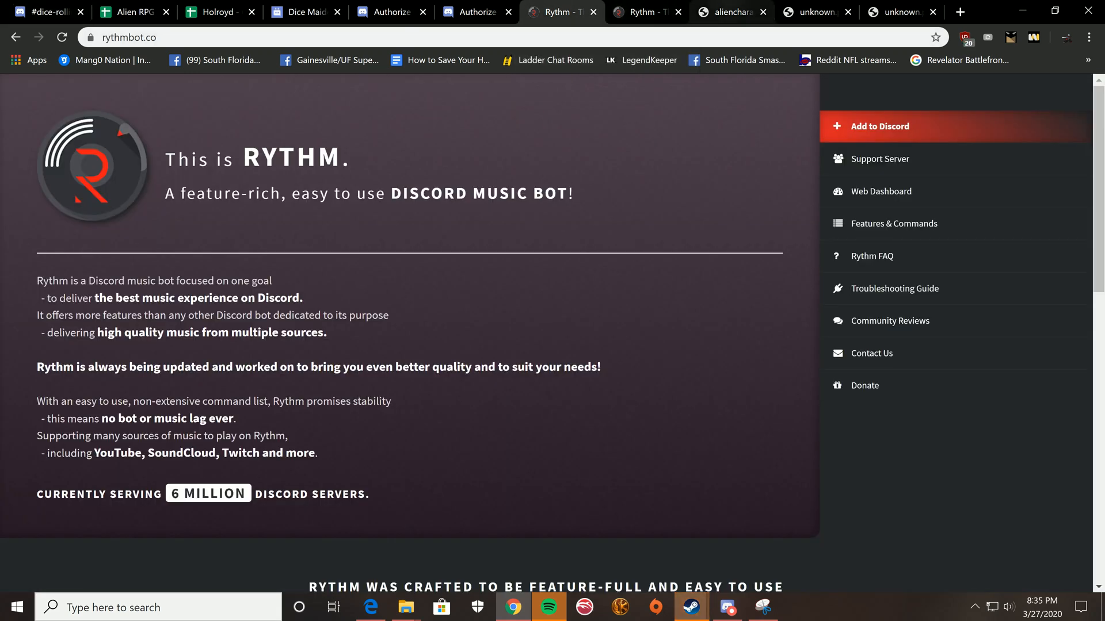
mouse_move(736, 12)
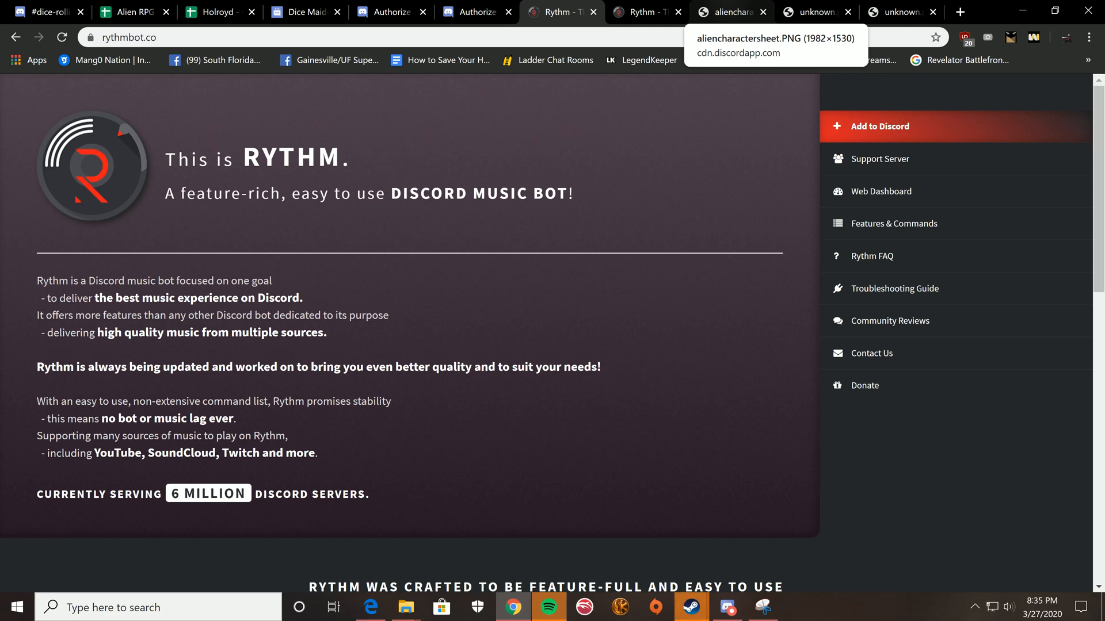
- Switch from the Rythm bot page to the aliencharactersheet.PNG image tab
left_click(729, 11)
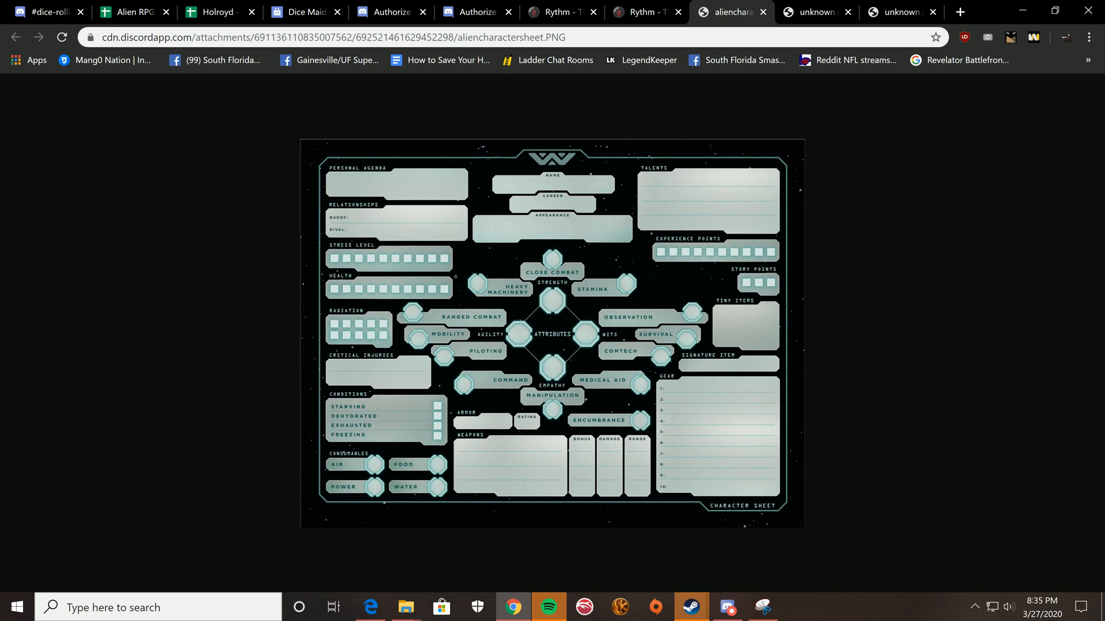
- Compare the blank Alien RPG sheet, Holroyd's filled sheet and the Hadley's Hope map
left_click(132, 12)
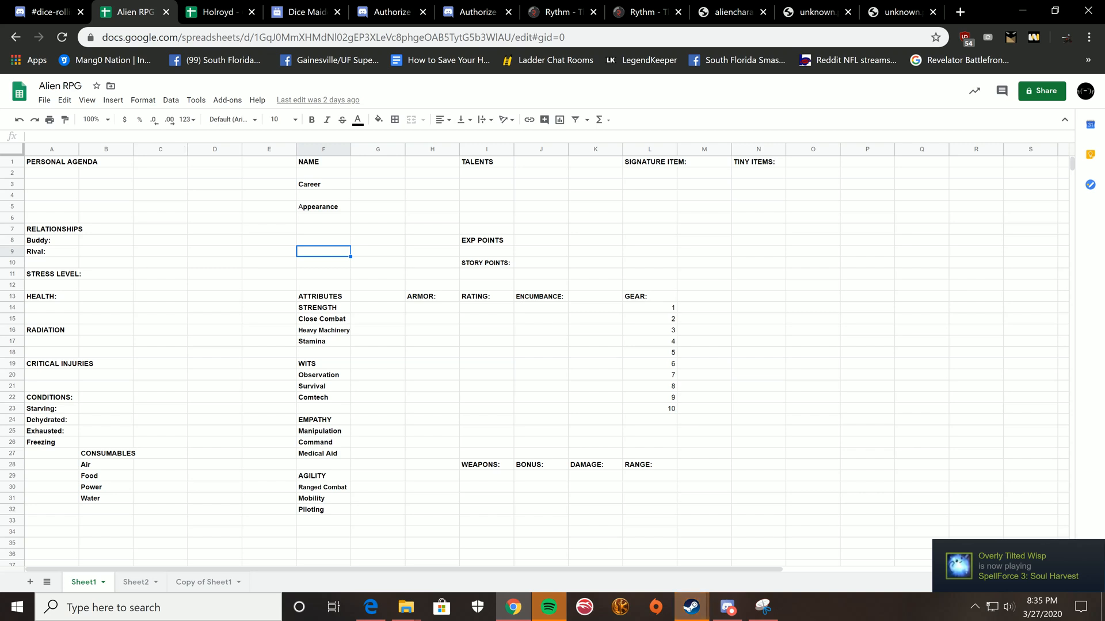
left_click(212, 11)
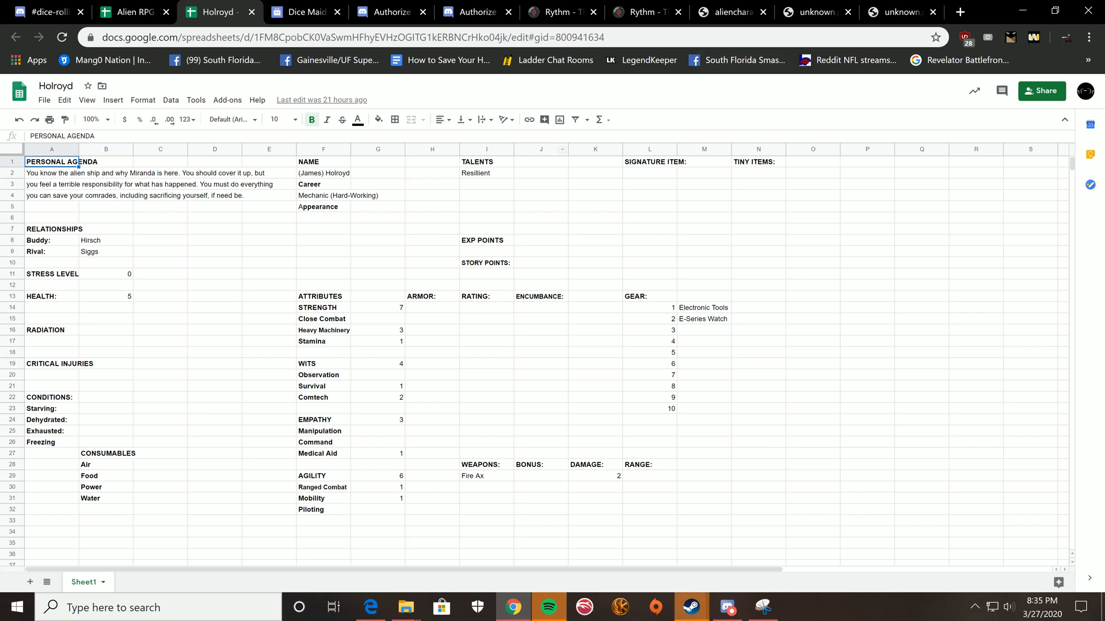
left_click(812, 11)
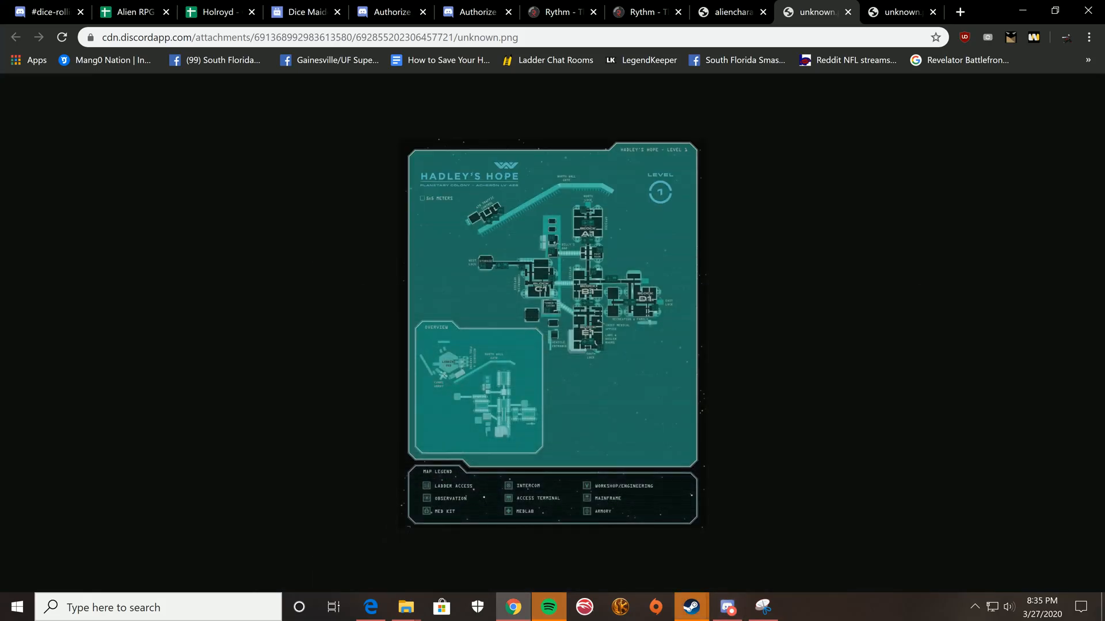
left_click(133, 12)
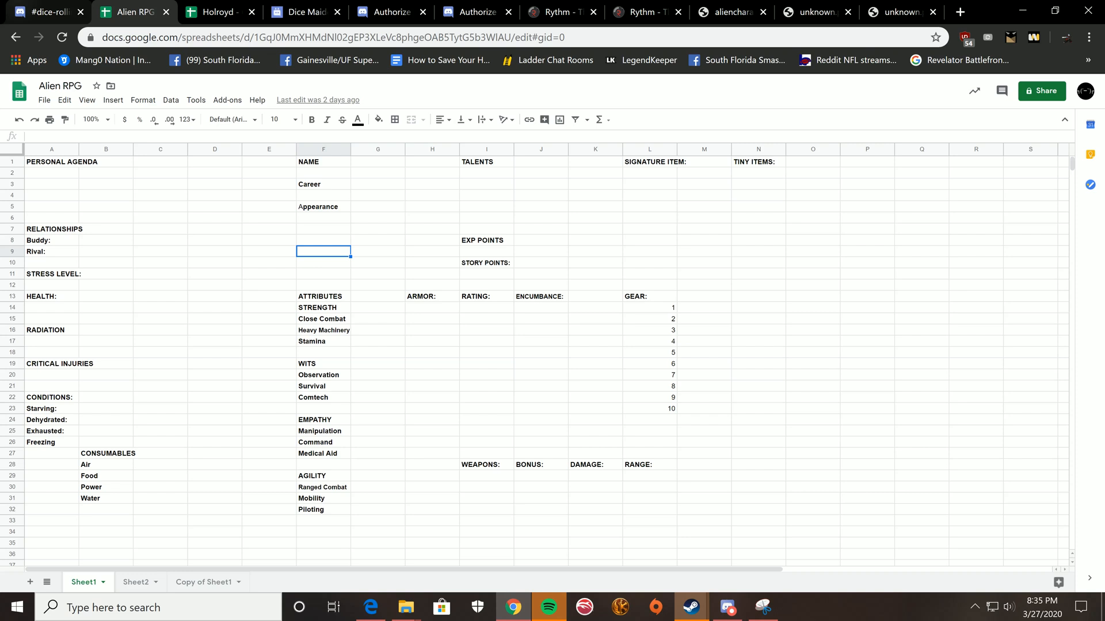
- Return to the Discord dice-rolling channel and view a player's profile and role
left_click(46, 11)
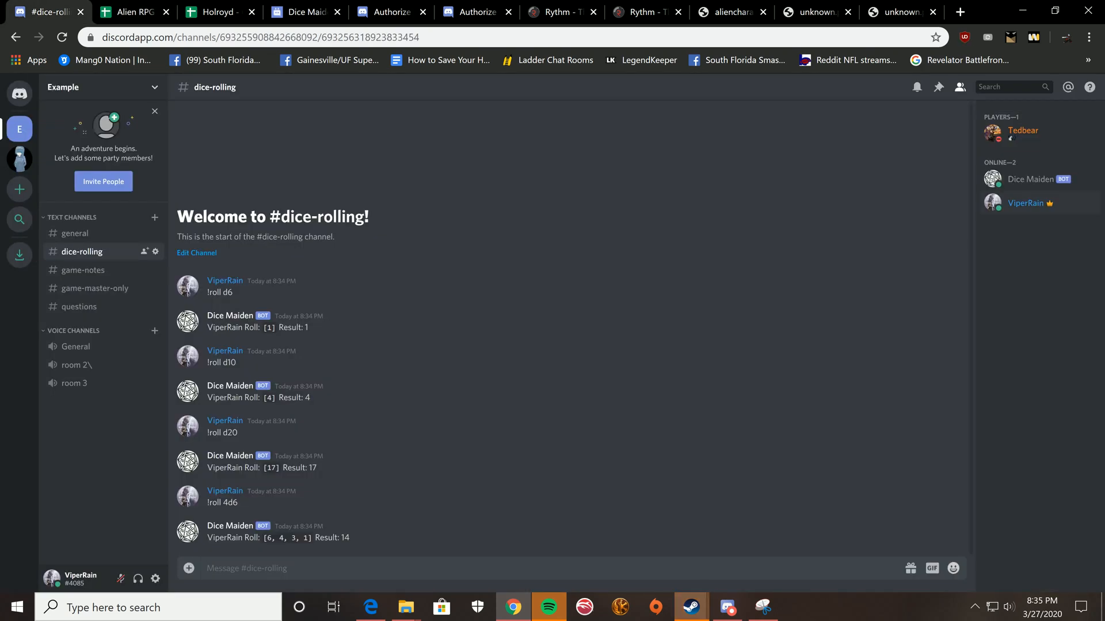
left_click(1023, 130)
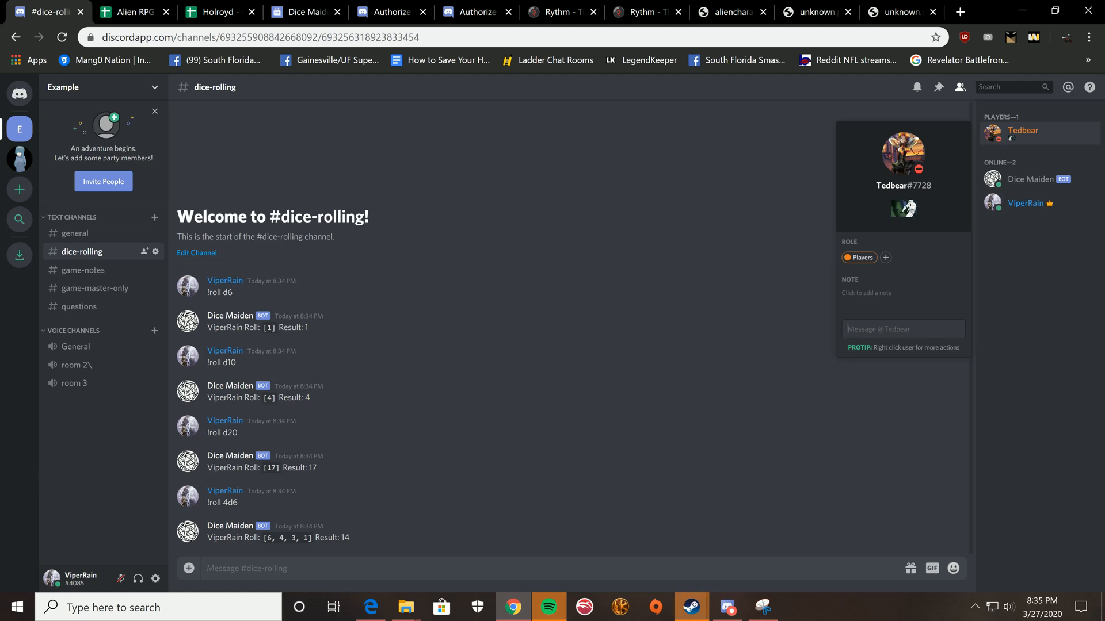